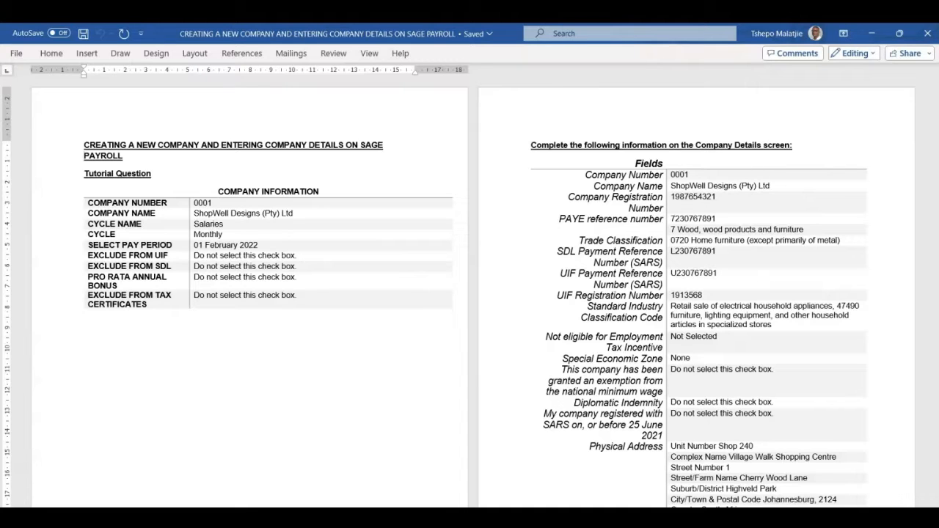
- Switch from Word to the browser showing the Demo Company's pay cycles in Sage Payroll
click(633, 32)
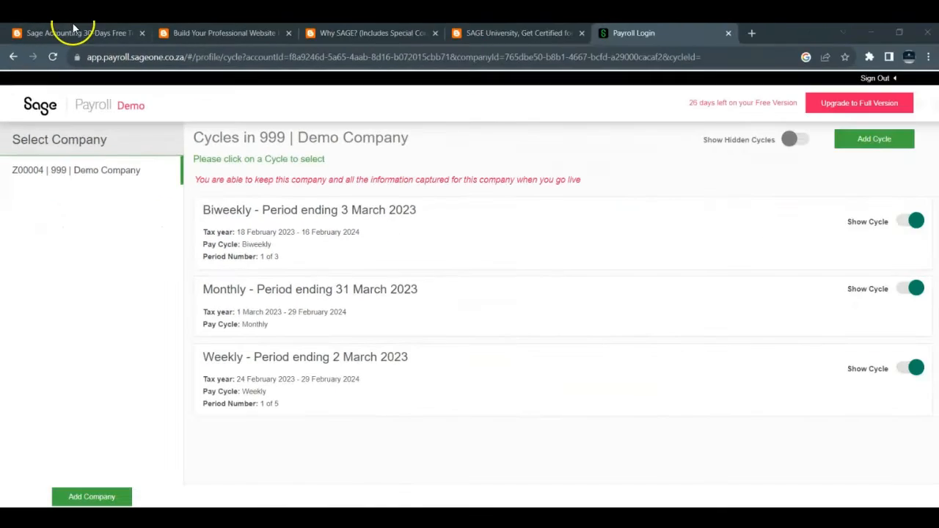
- Browse the blog tabs between the Sage Accounting 30-Days Free Trial and Why SAGE? posts
click(73, 32)
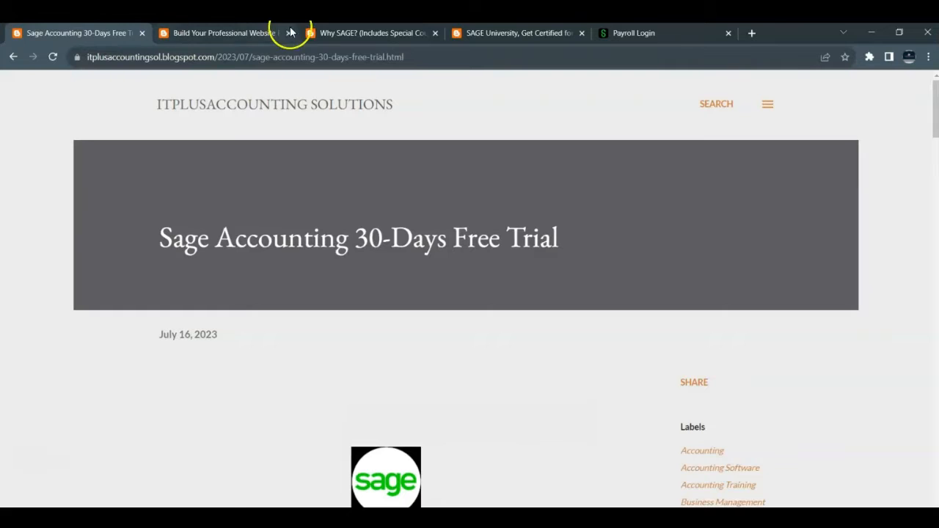
click(370, 32)
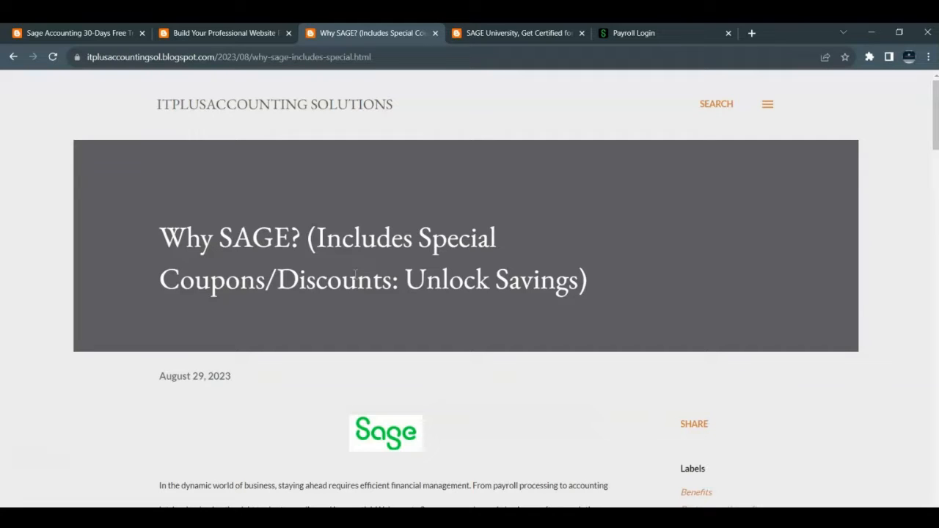
mouse_move(206, 205)
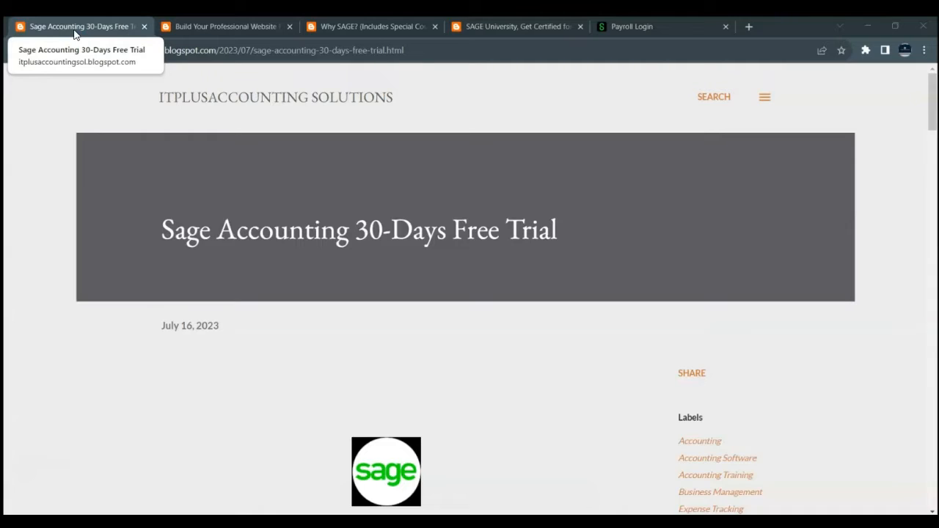
mouse_move(81, 28)
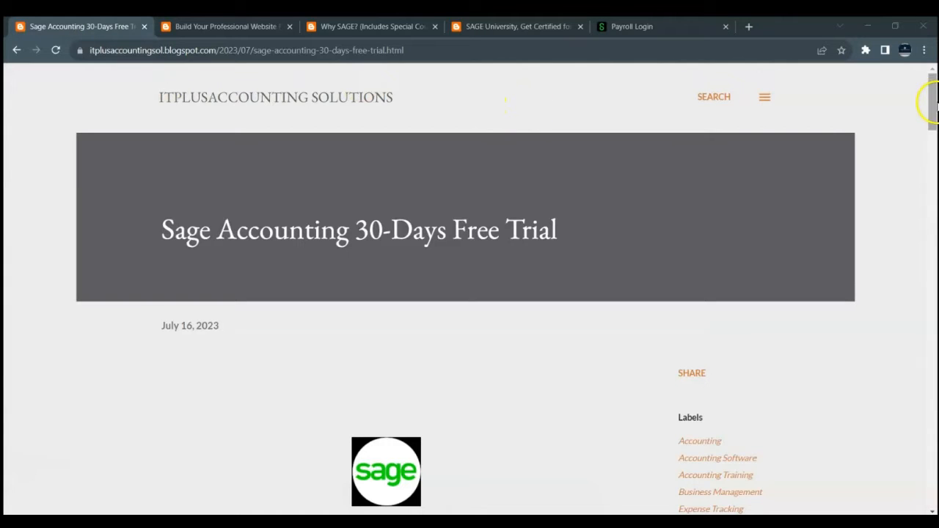
scroll(down, 3)
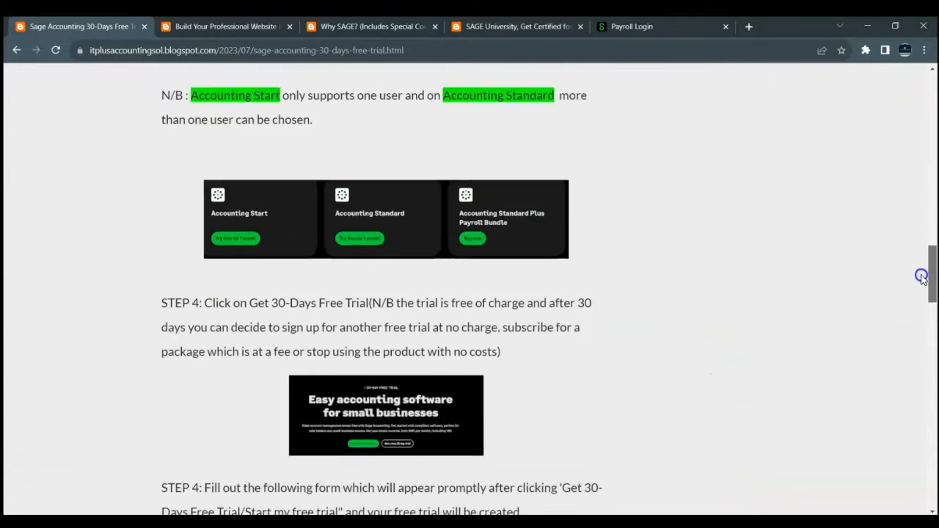
scroll(up, 3)
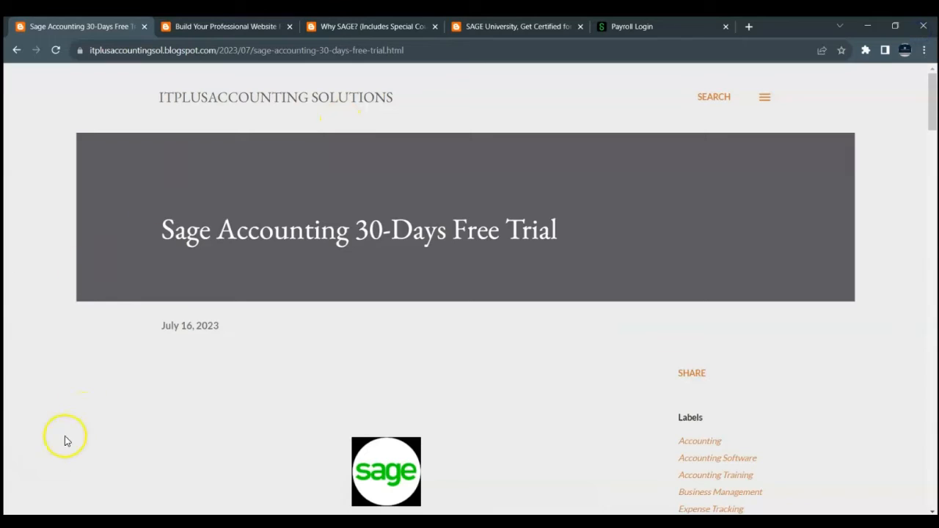
scroll(down, 3)
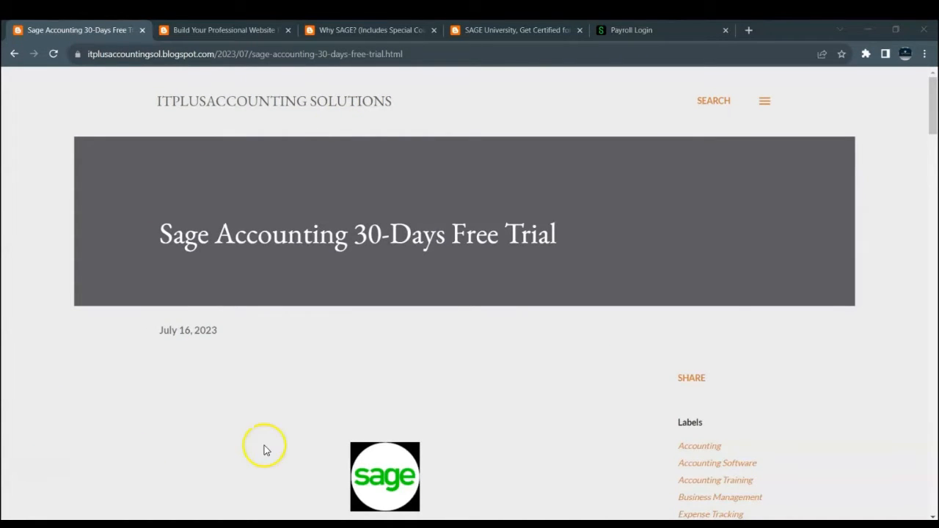
scroll(down, 3)
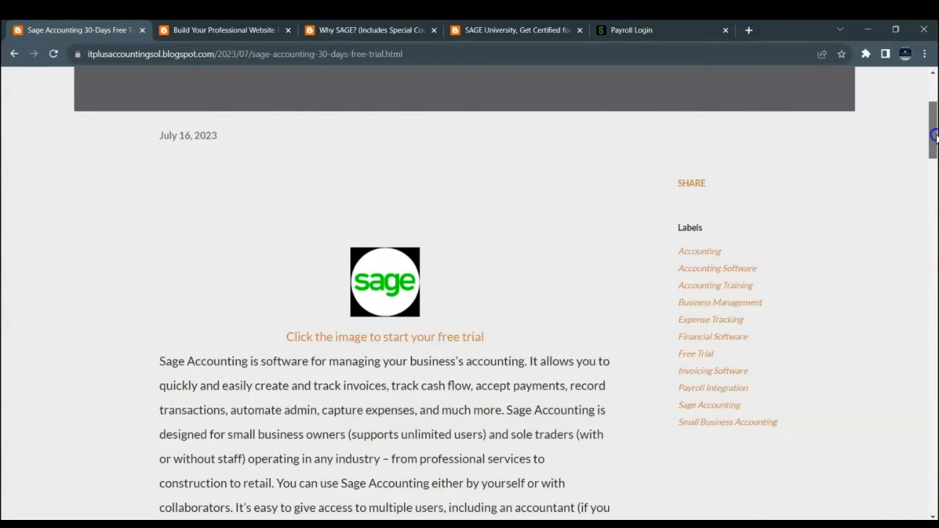
scroll(down, 3)
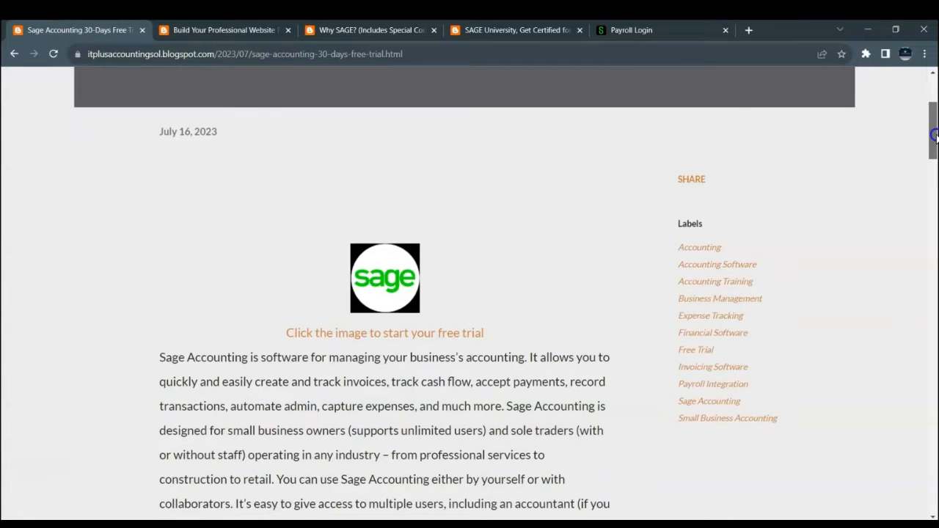
scroll(down, 3)
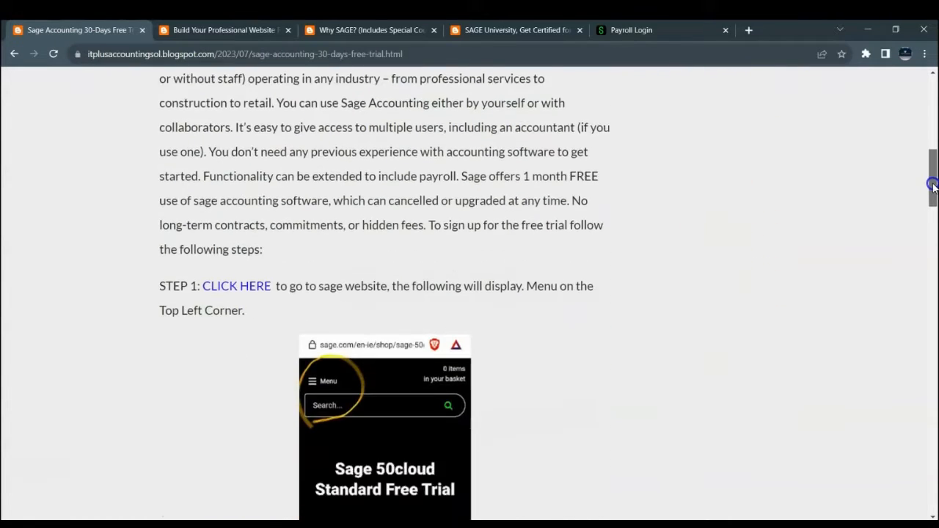
scroll(down, 3)
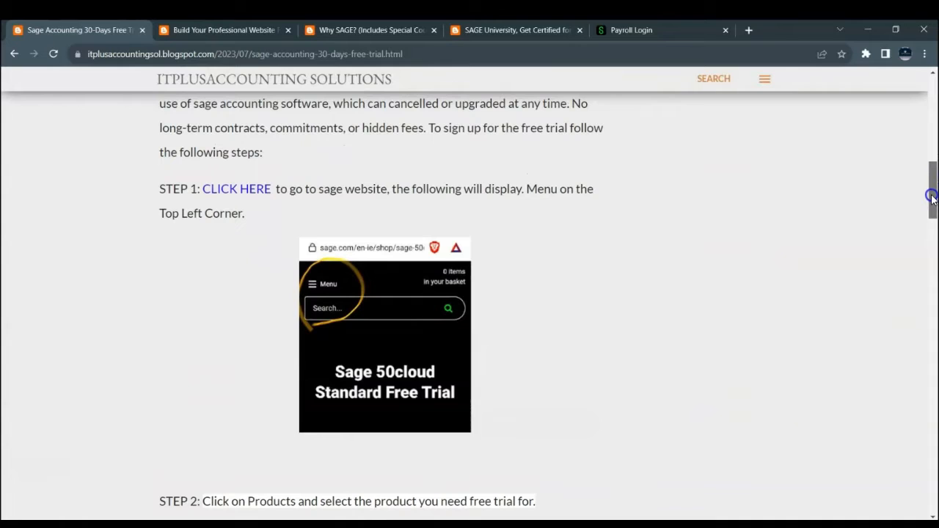
scroll(up, 3)
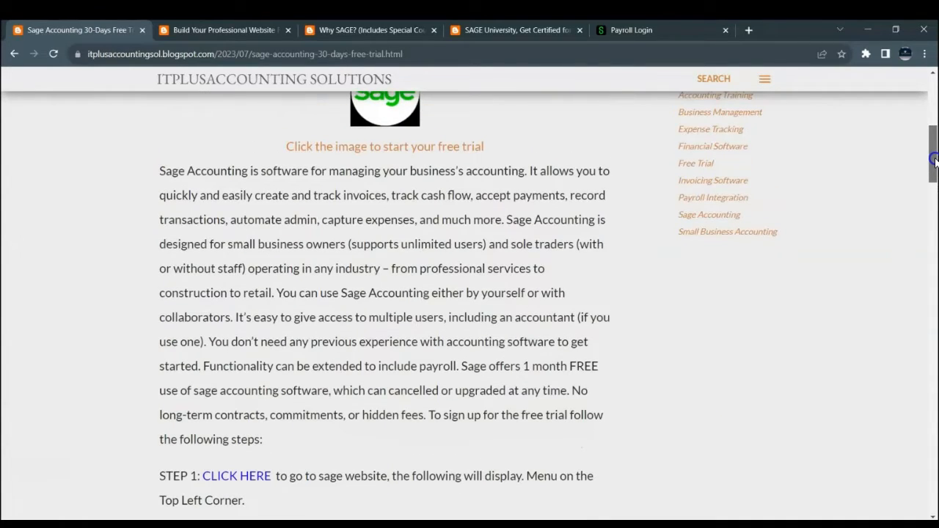
scroll(down, 3)
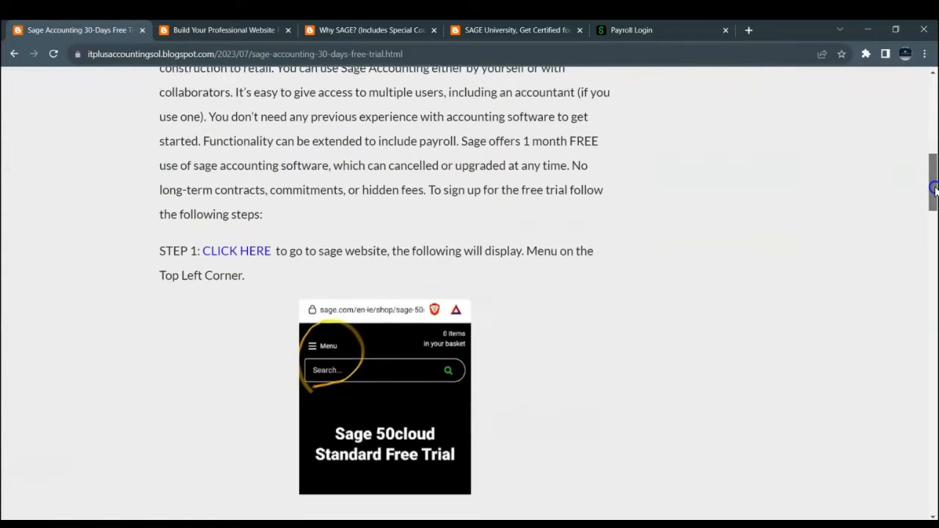
scroll(down, 3)
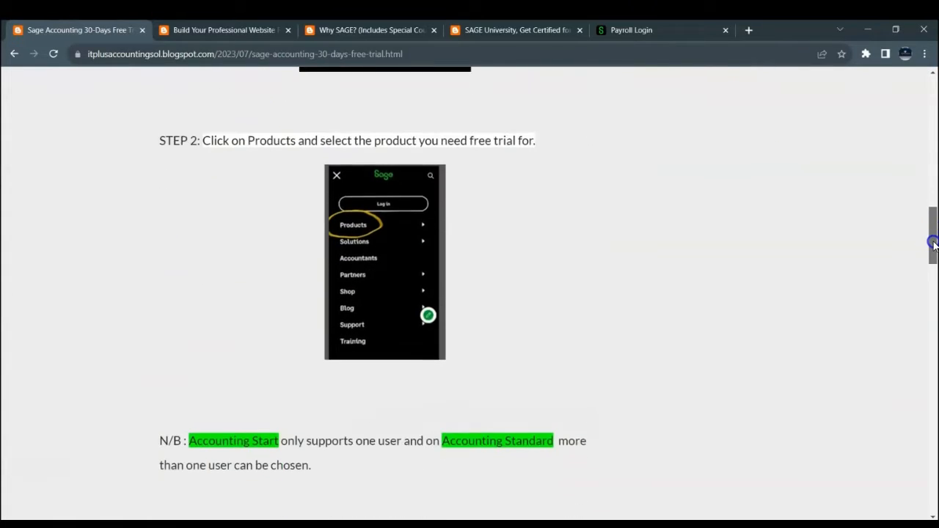
scroll(down, 3)
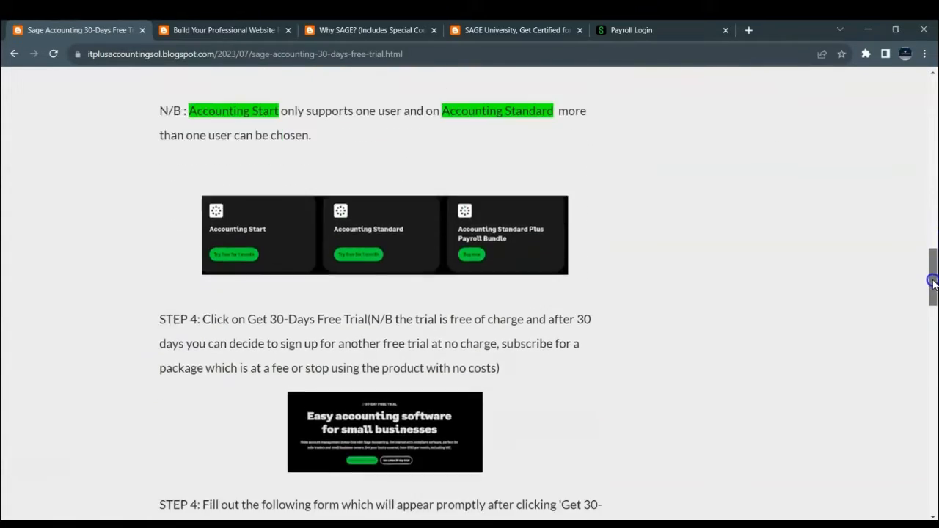
scroll(down, 3)
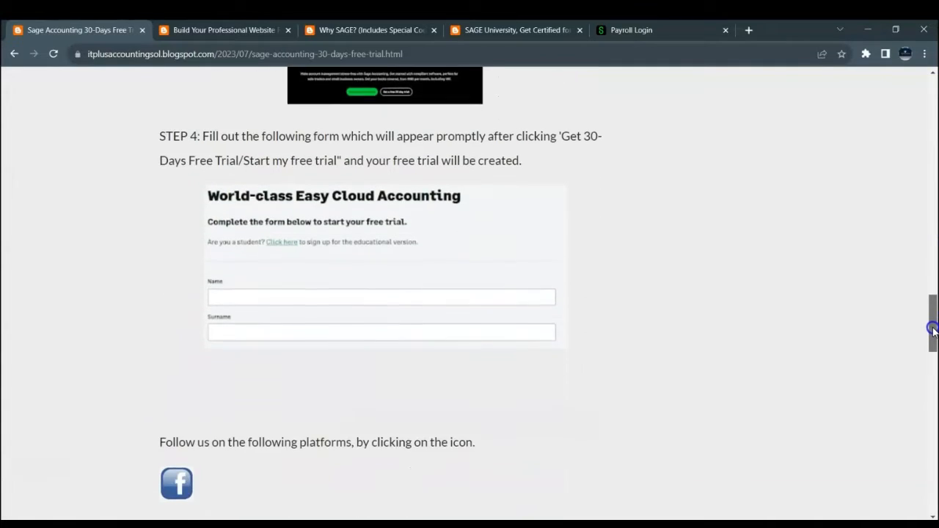
scroll(up, 3)
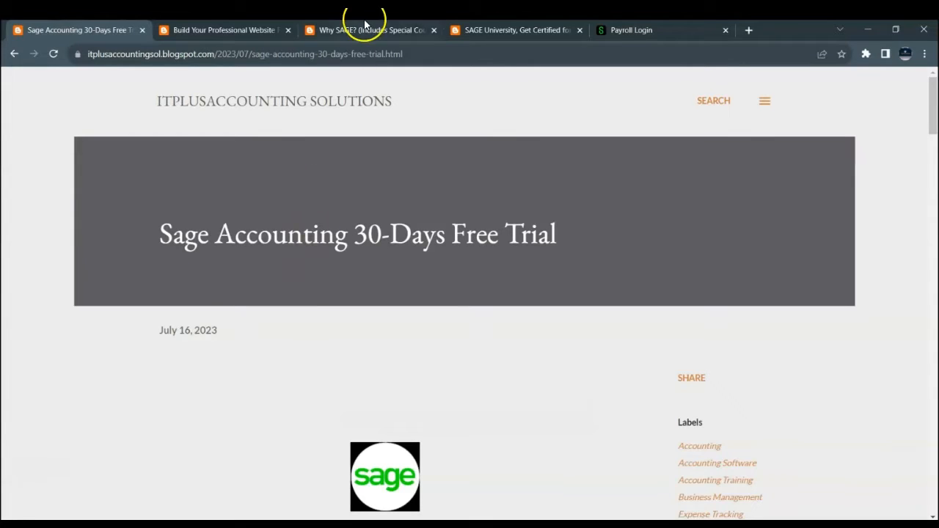
- Switch to the Why SAGE? (Includes Special Coupons/Discounts) blog post
click(370, 29)
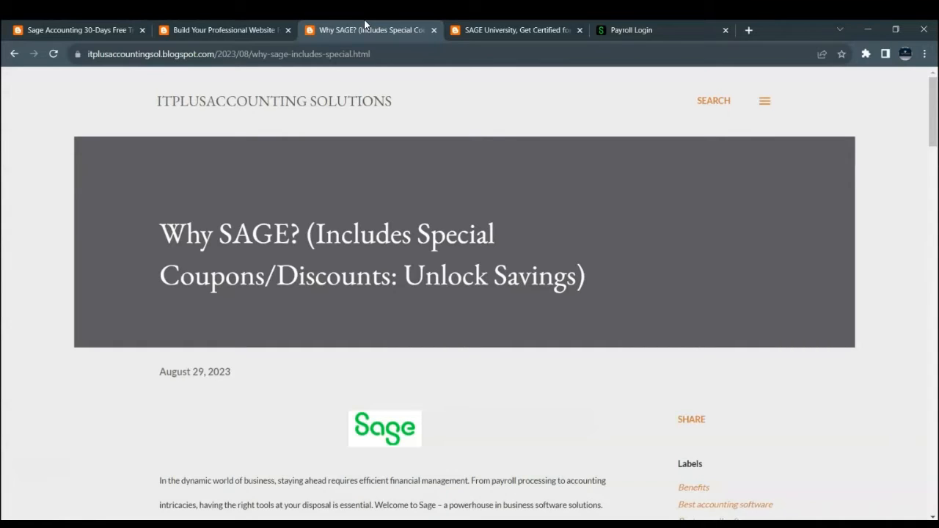
mouse_move(483, 135)
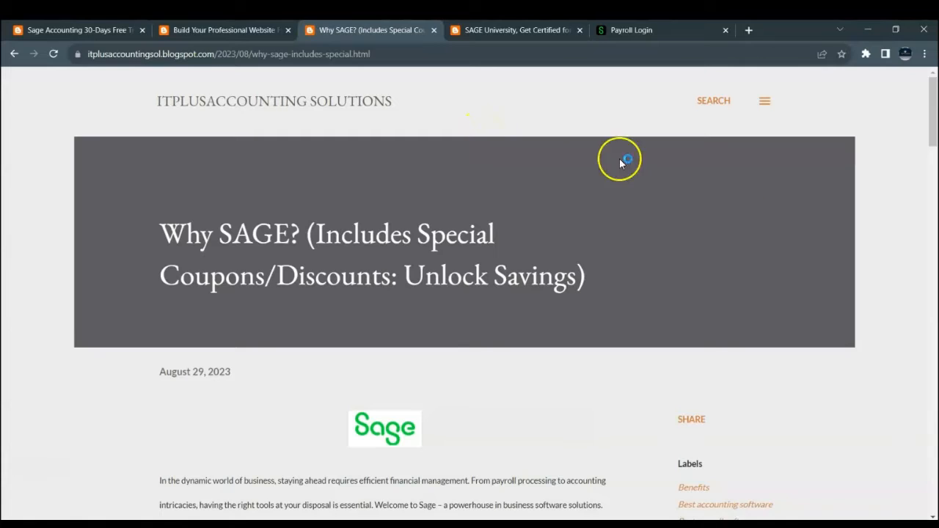
mouse_move(855, 199)
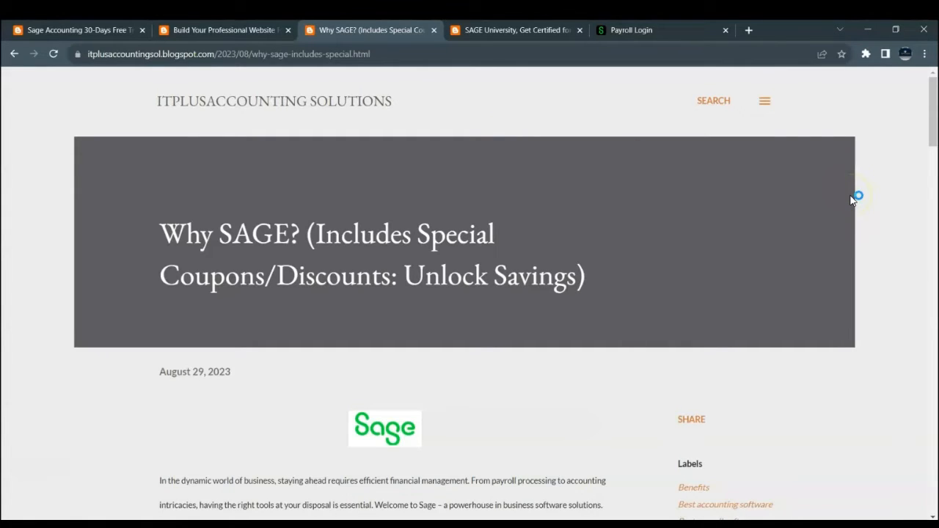
- Scroll the Why SAGE? post down to its 70% and 50% discount coupon offers
scroll(down, 3)
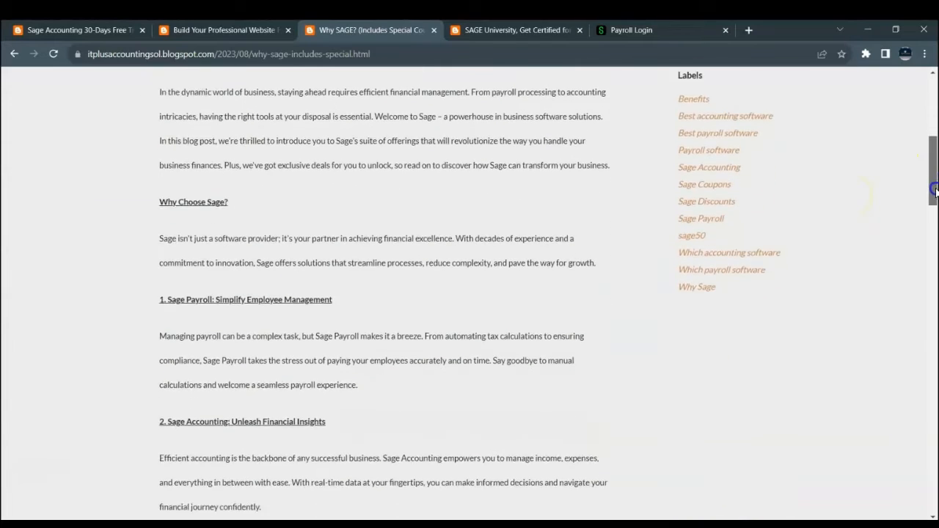
scroll(down, 3)
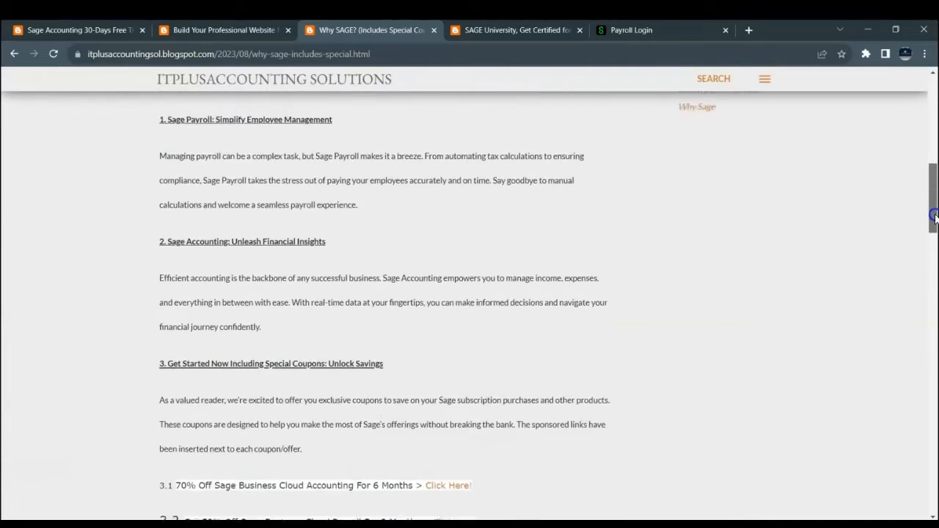
scroll(up, 3)
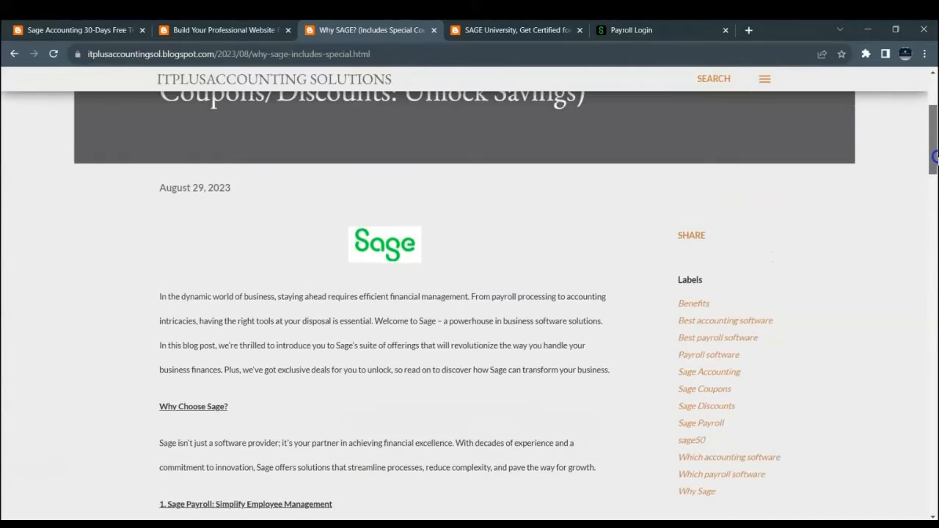
scroll(down, 3)
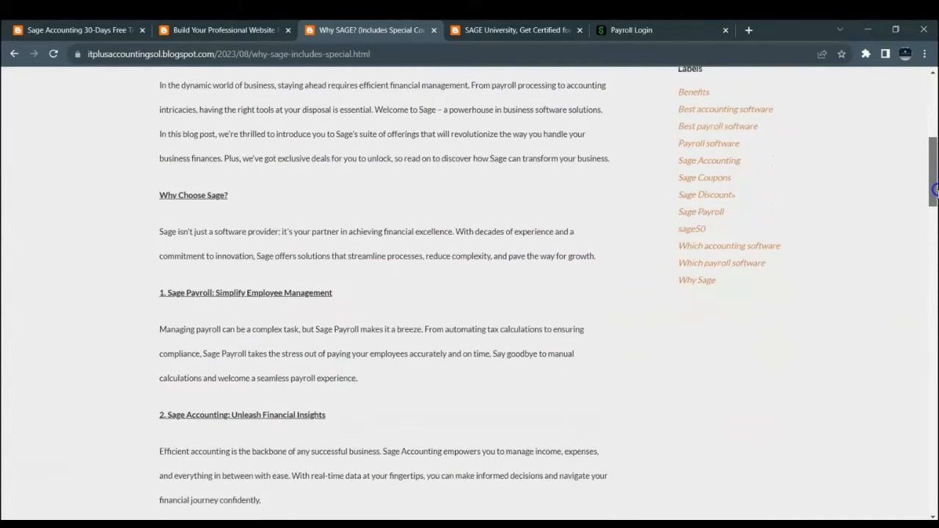
scroll(down, 3)
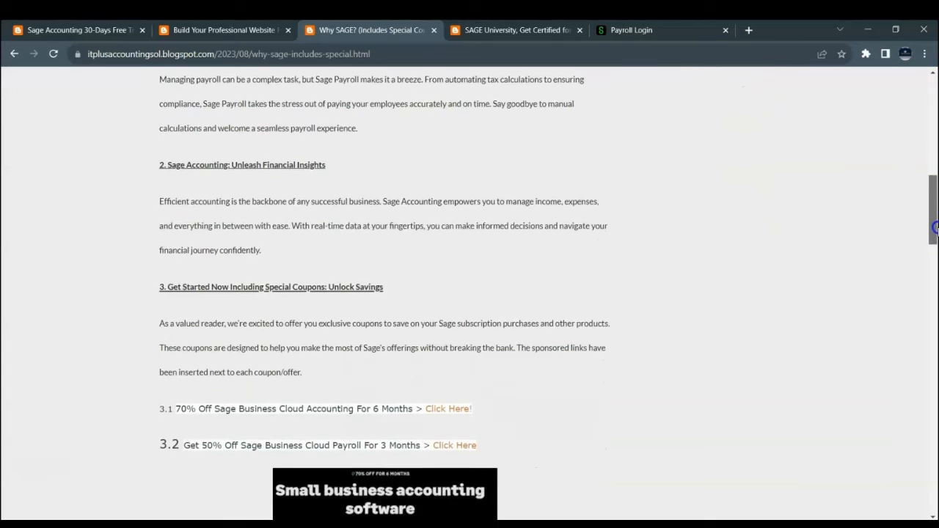
scroll(down, 3)
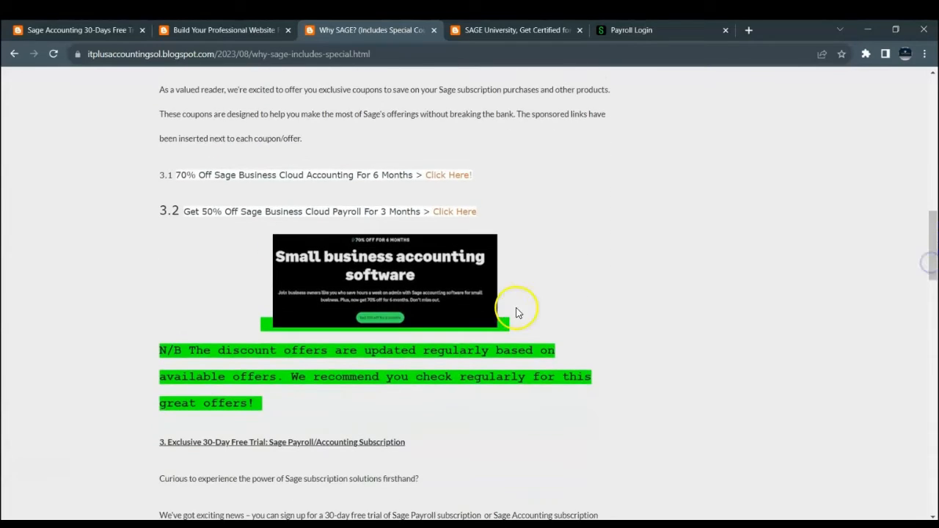
mouse_move(396, 267)
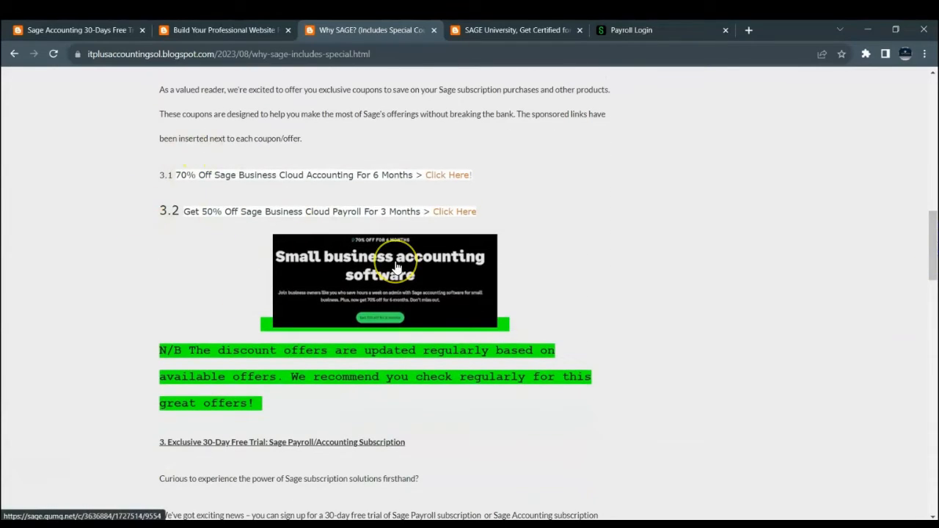
mouse_move(251, 222)
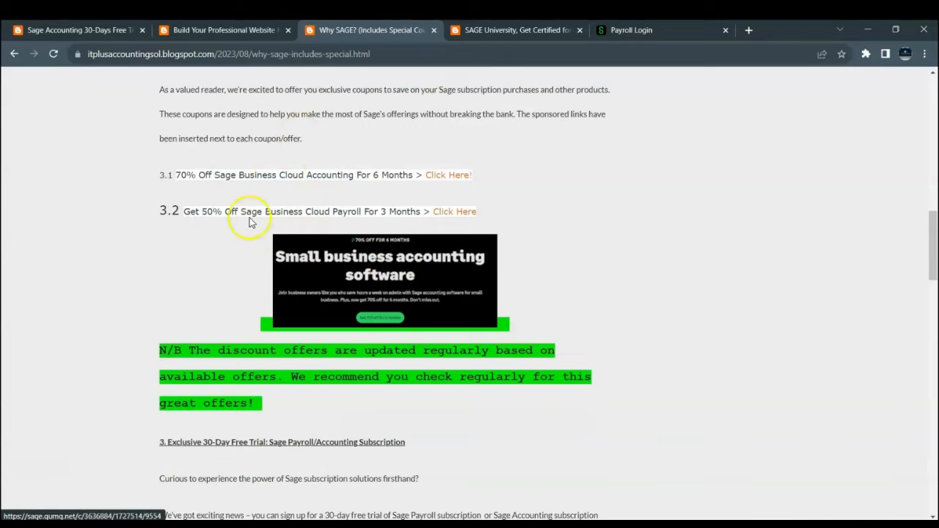
mouse_move(904, 274)
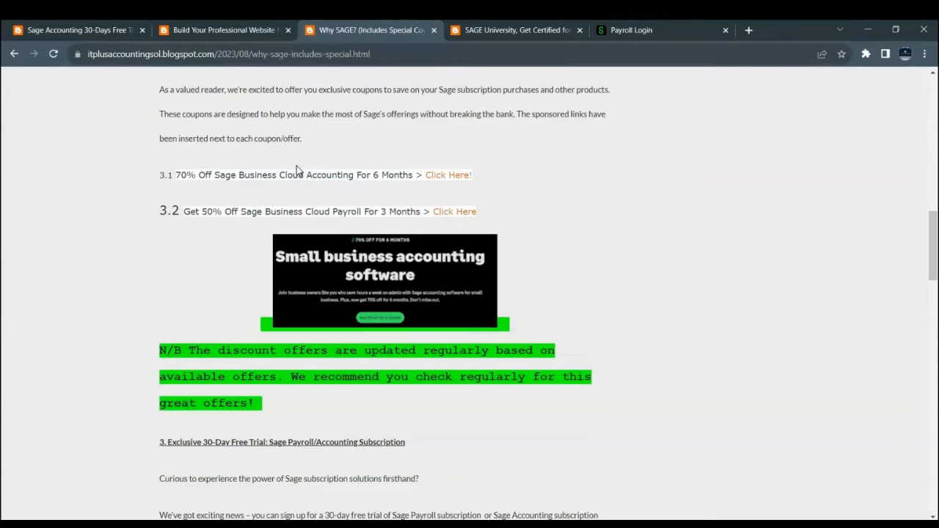
- Move through the Build Your Professional Website and SAGE University posts to the blog's home page
click(223, 30)
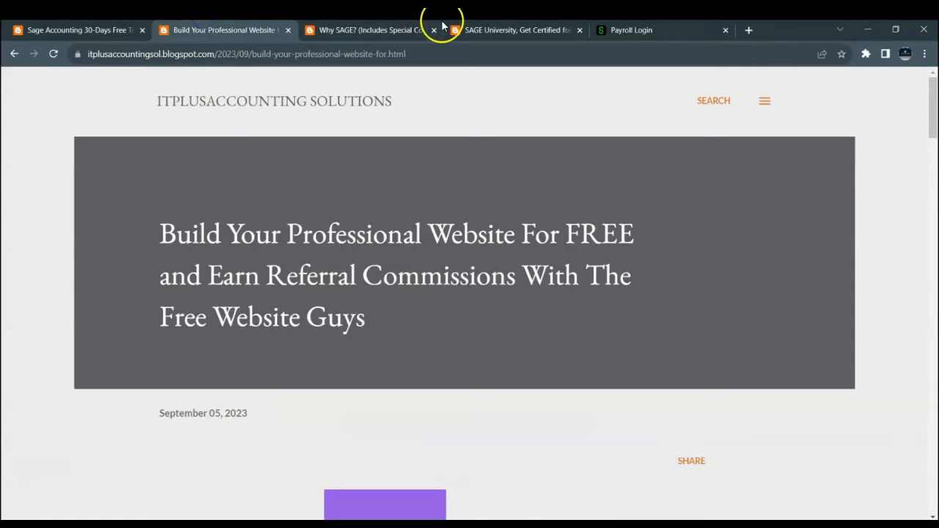
click(517, 29)
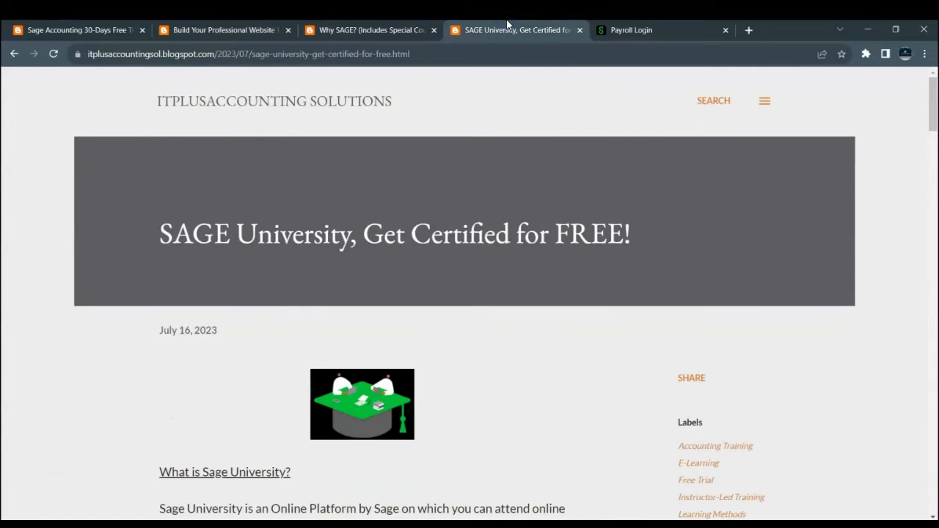
click(73, 30)
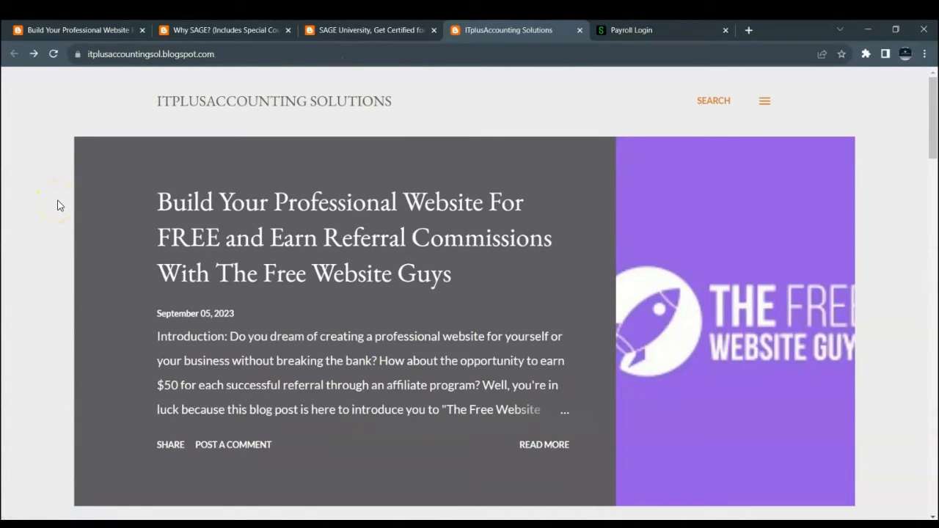
mouse_move(382, 206)
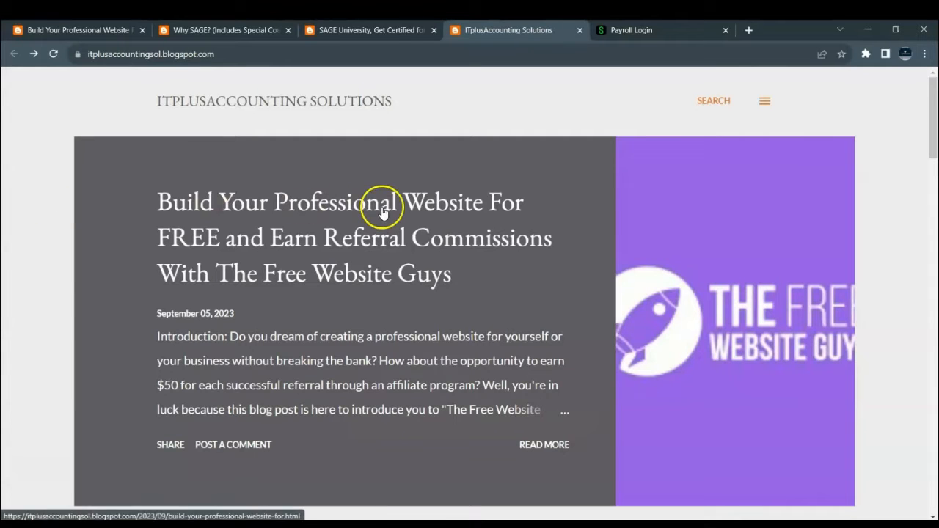
- Look through the blog's recent posts, then return to the Sage Payroll pay cycles
scroll(down, 3)
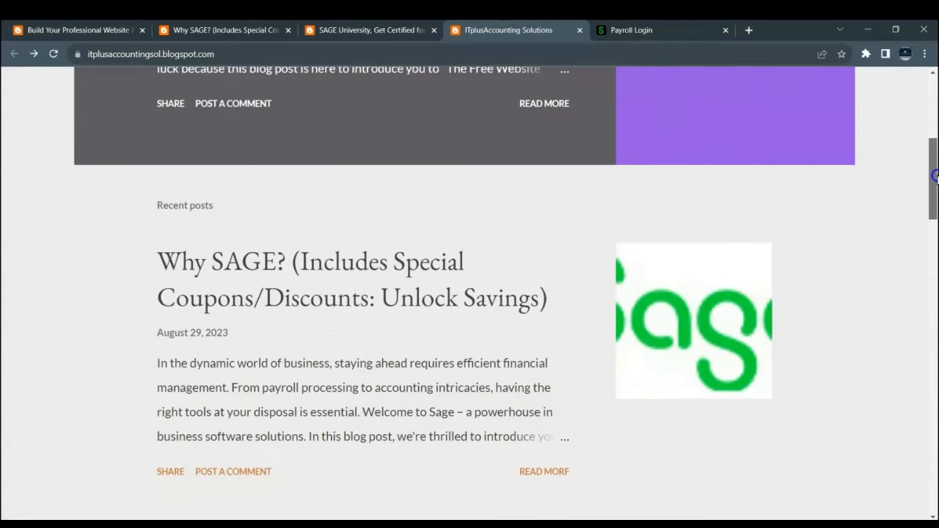
scroll(up, 3)
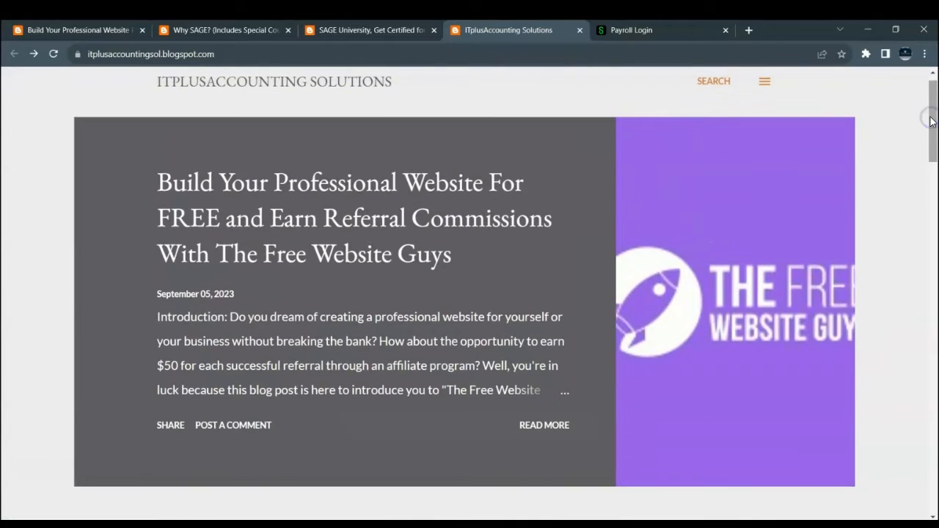
scroll(down, 3)
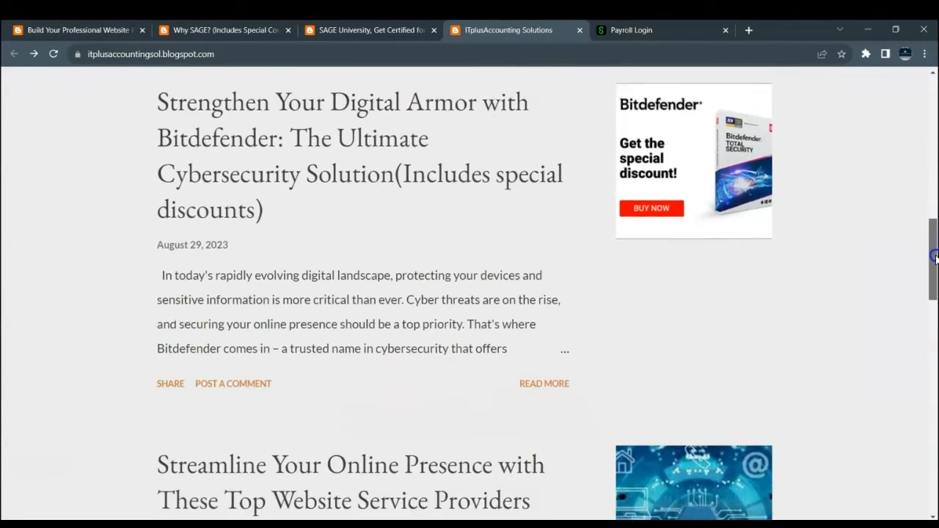
scroll(down, 3)
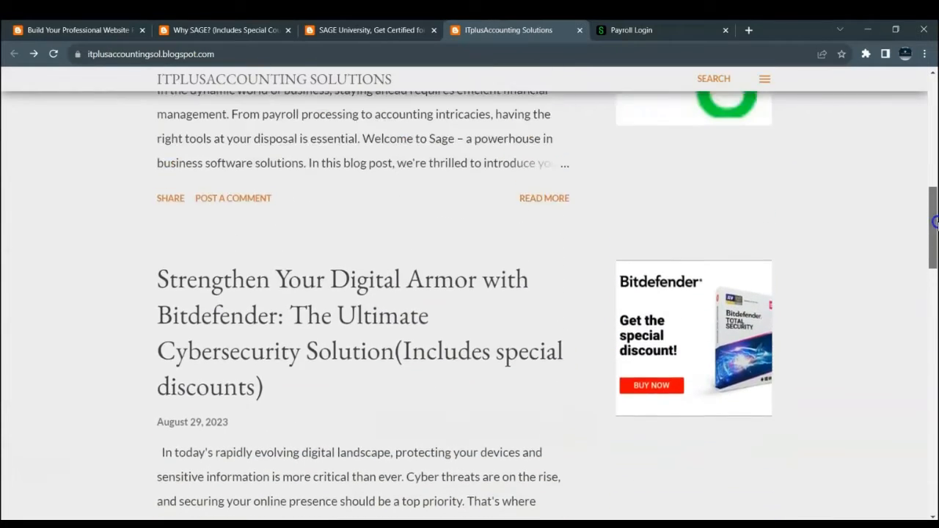
scroll(up, 3)
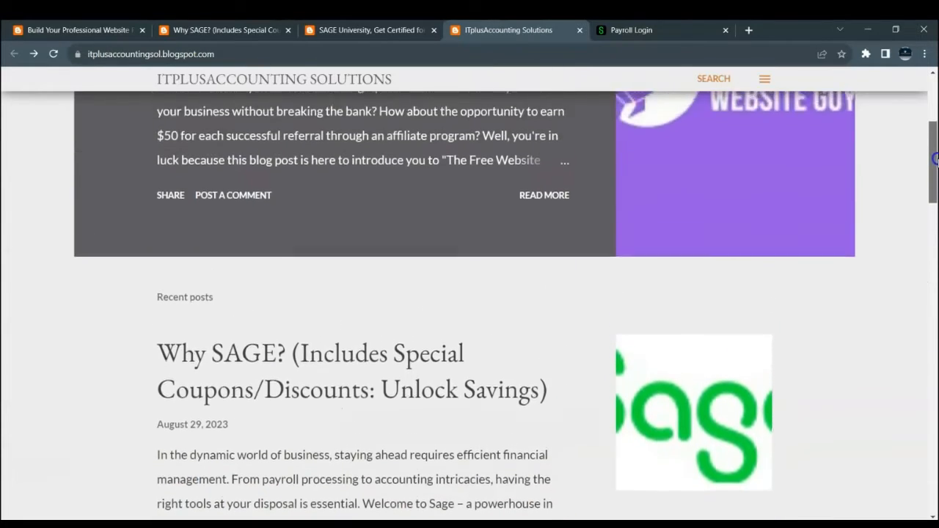
scroll(up, 3)
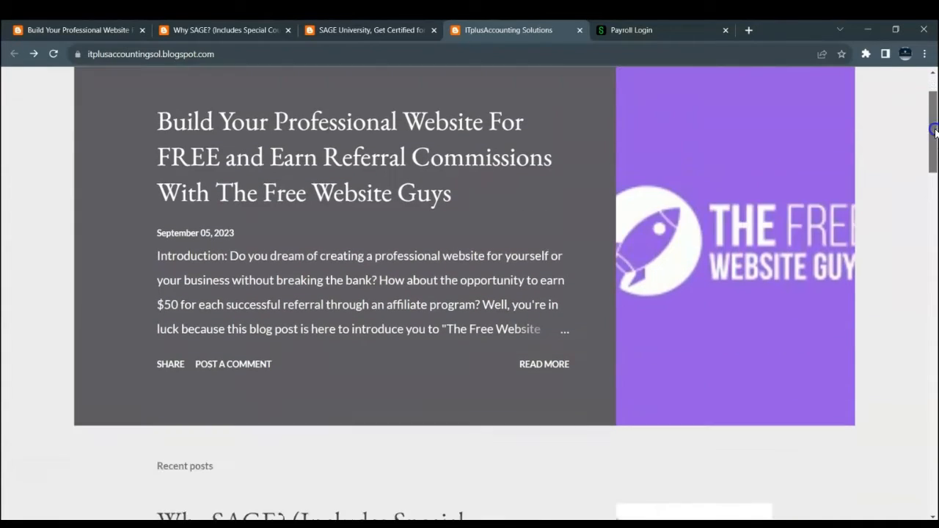
scroll(down, 3)
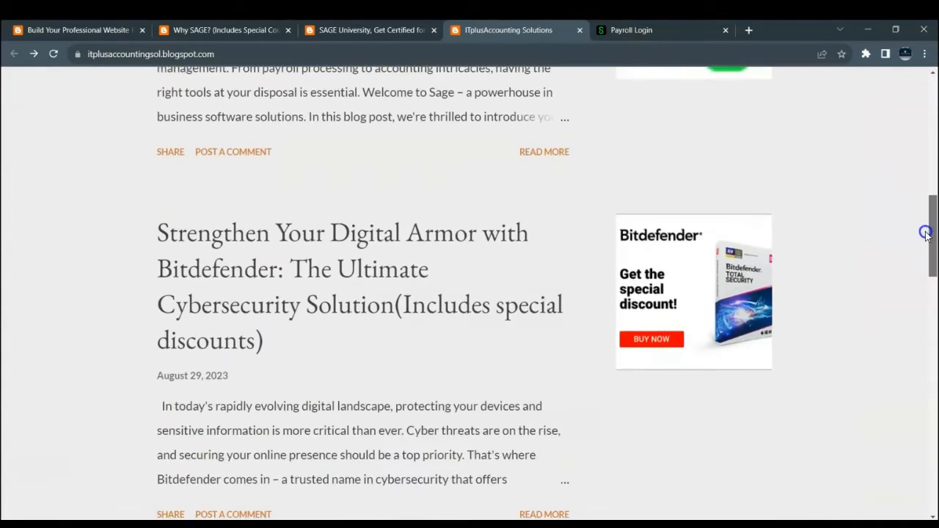
scroll(down, 3)
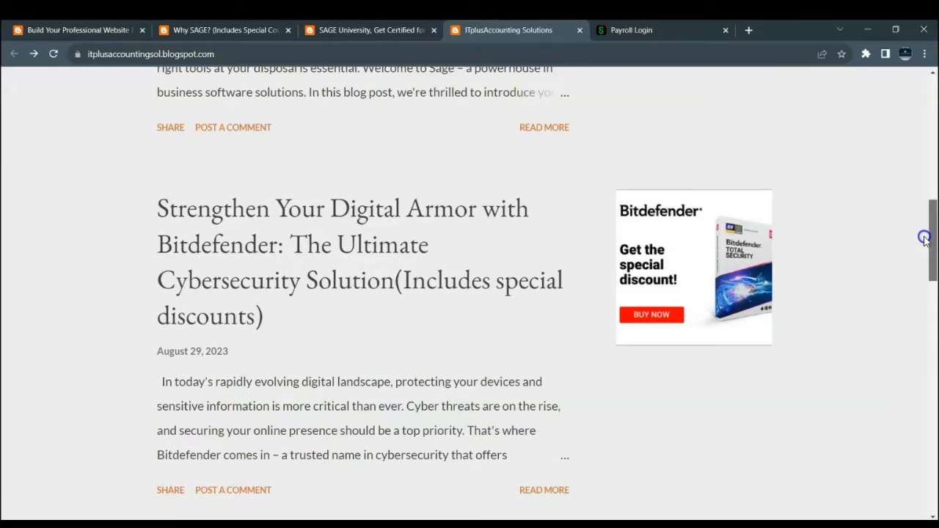
scroll(down, 3)
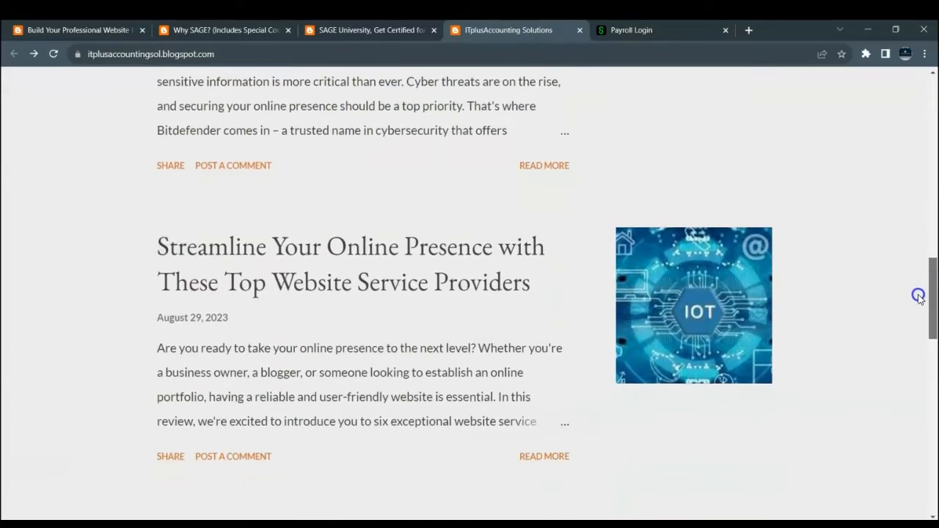
scroll(down, 3)
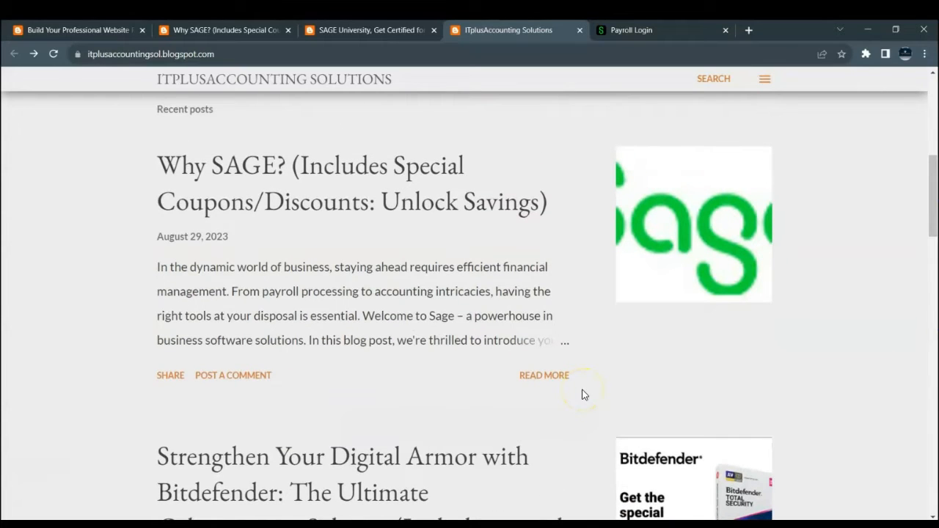
mouse_move(422, 511)
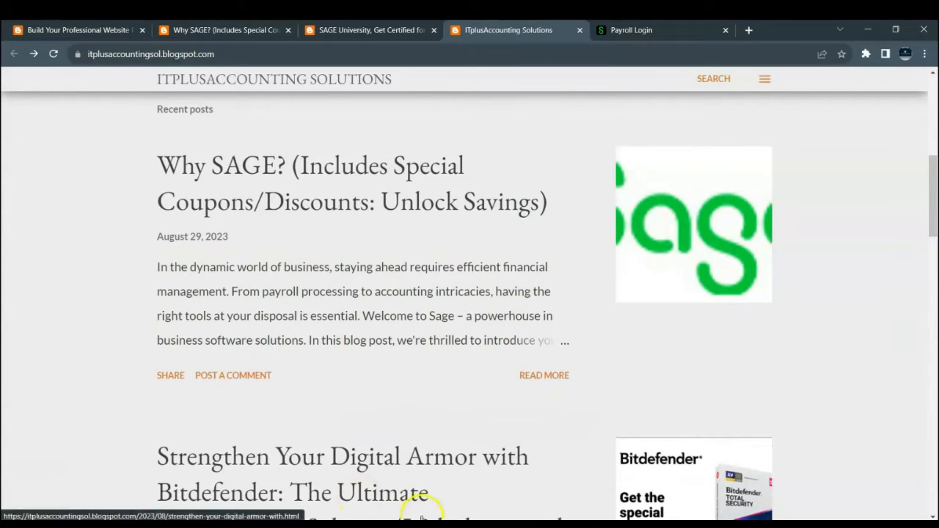
click(631, 30)
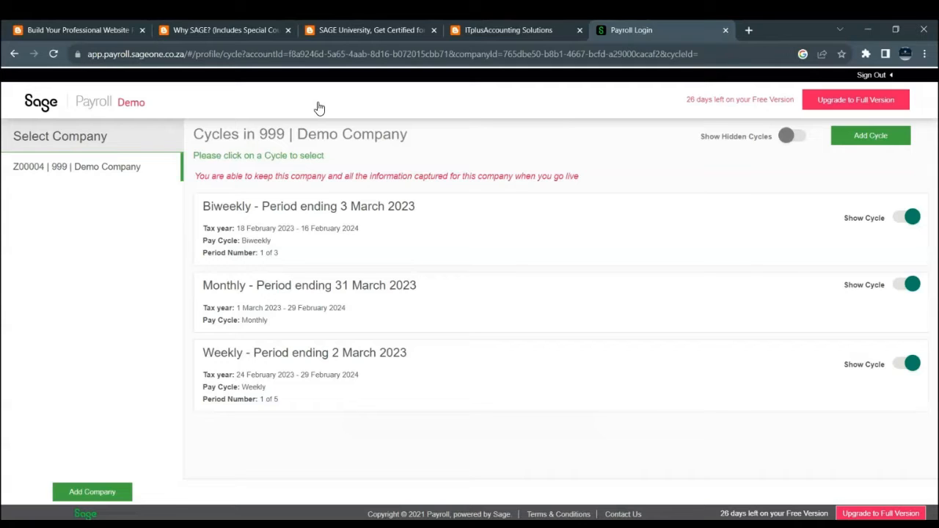
mouse_move(6, 481)
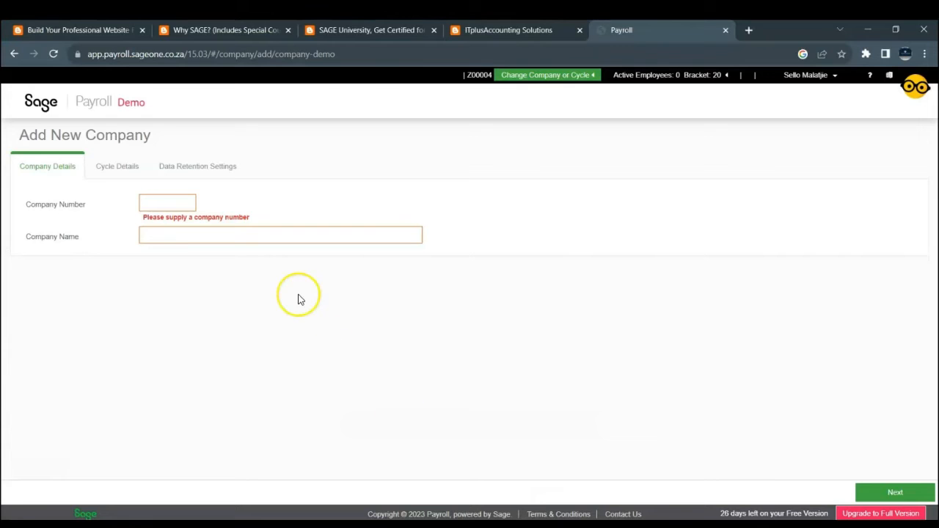
- Enter company number 0001 for ShopWell Designs (Pty) Ltd and move on to its cycle details
text(0001)
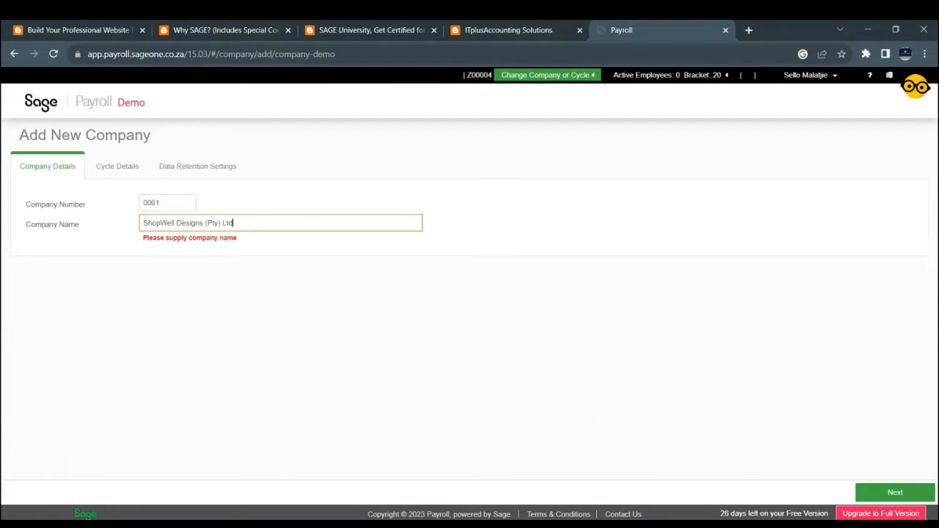
mouse_move(117, 166)
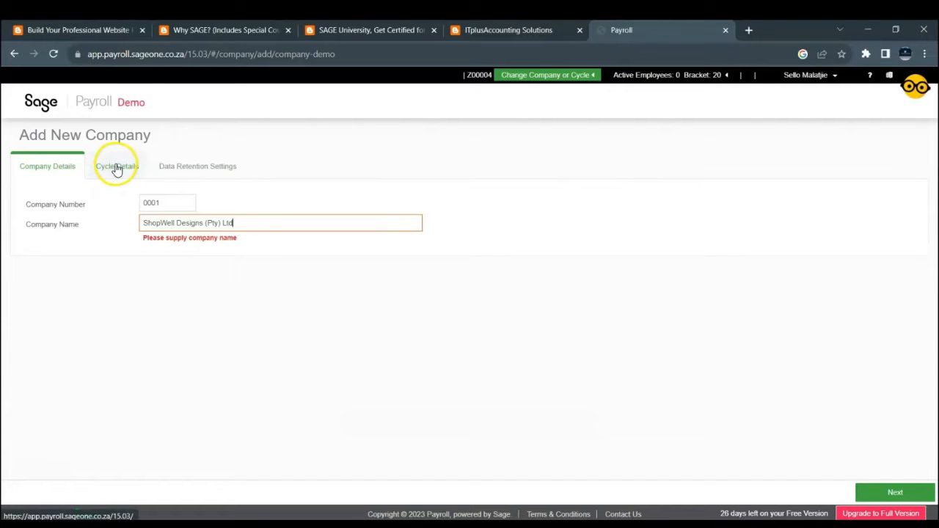
click(118, 165)
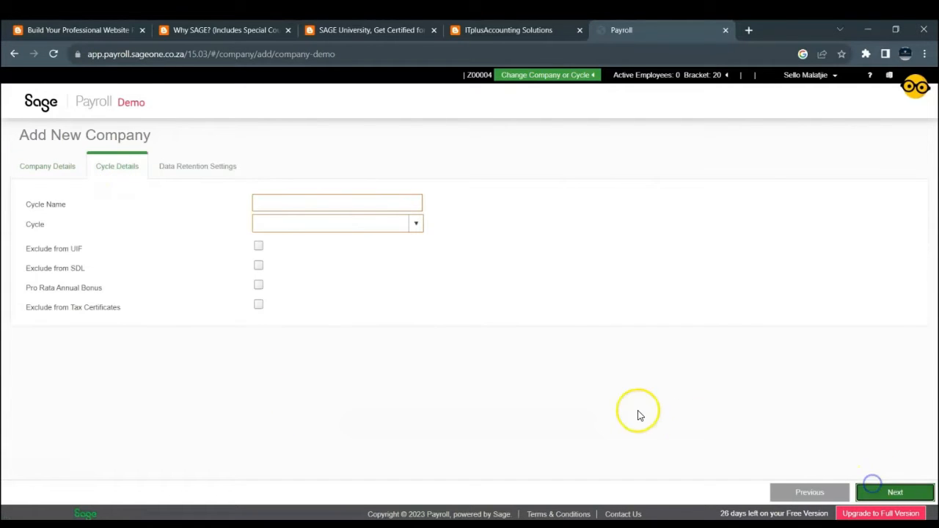
- Set the pay cycle to Monthly and select the mistakenly typed '01 February 2022' cycle name to clear it
click(338, 202)
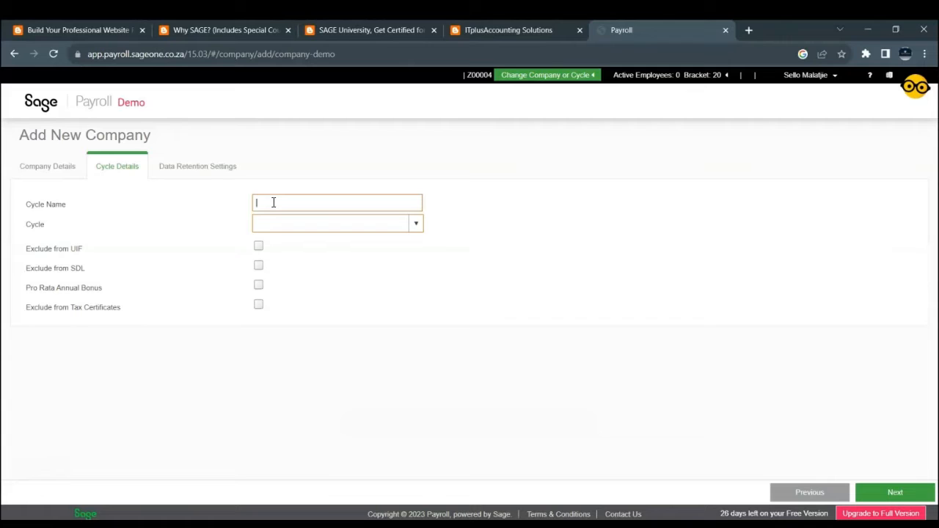
mouse_move(360, 491)
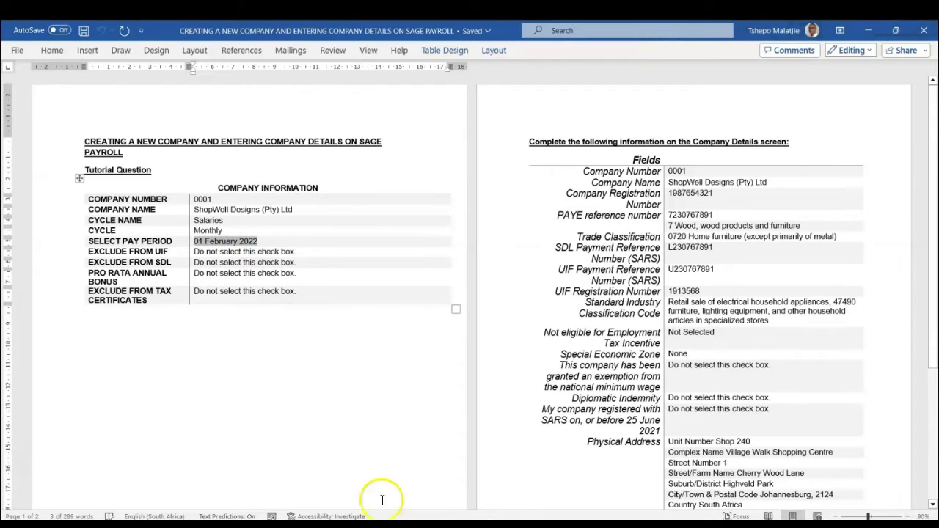
mouse_move(374, 514)
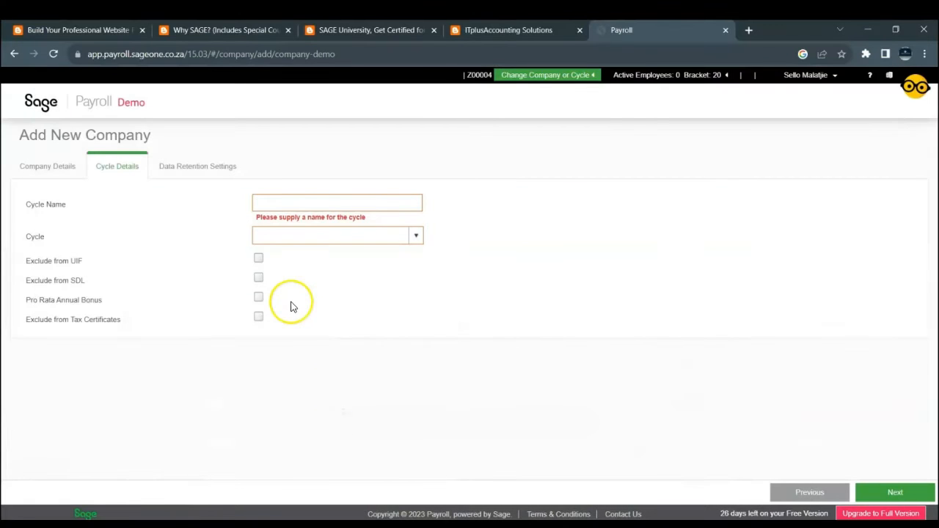
text(01 February 2022)
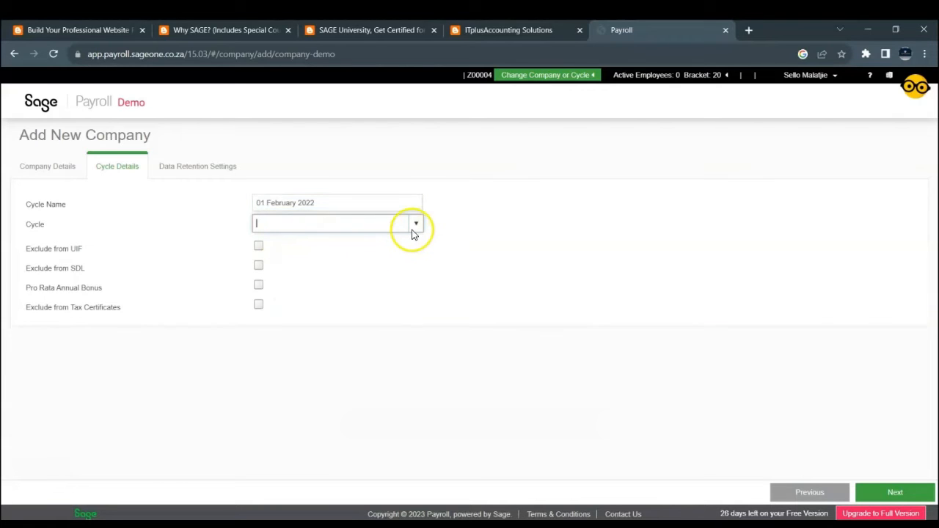
click(417, 223)
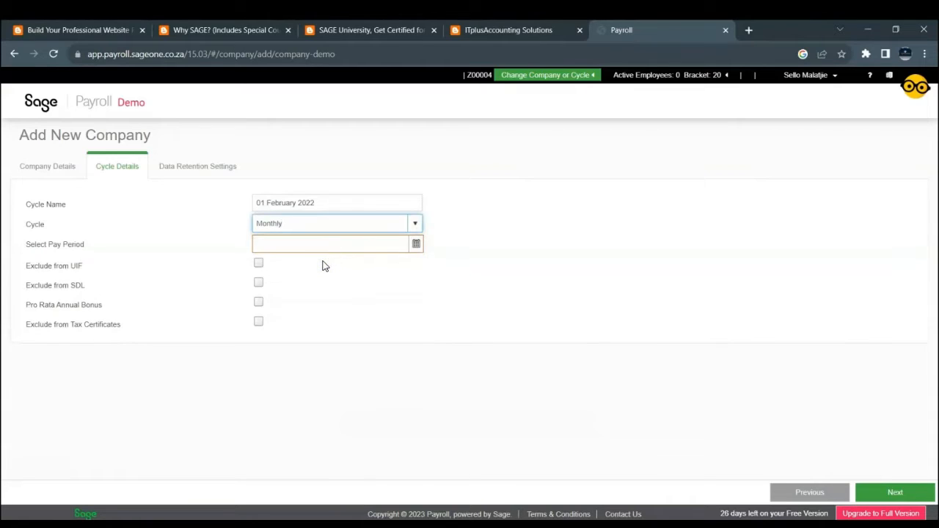
click(330, 244)
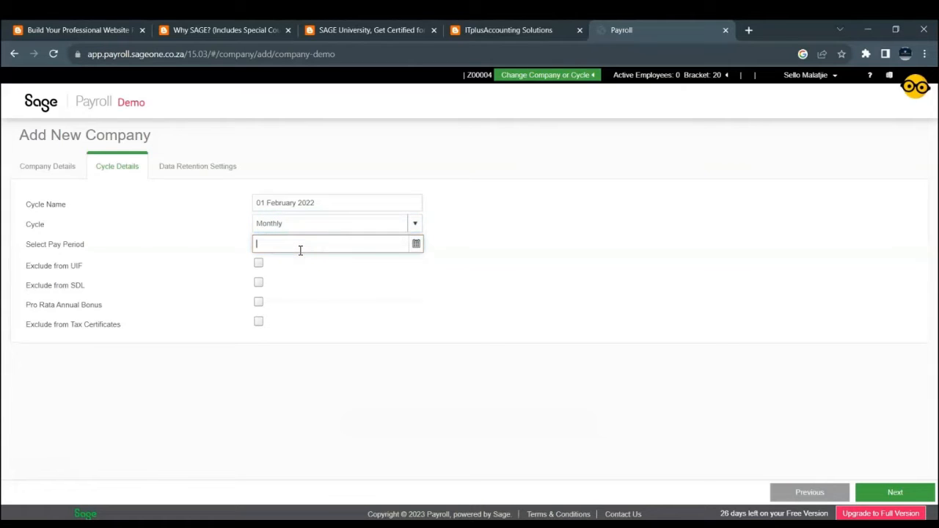
mouse_move(448, 245)
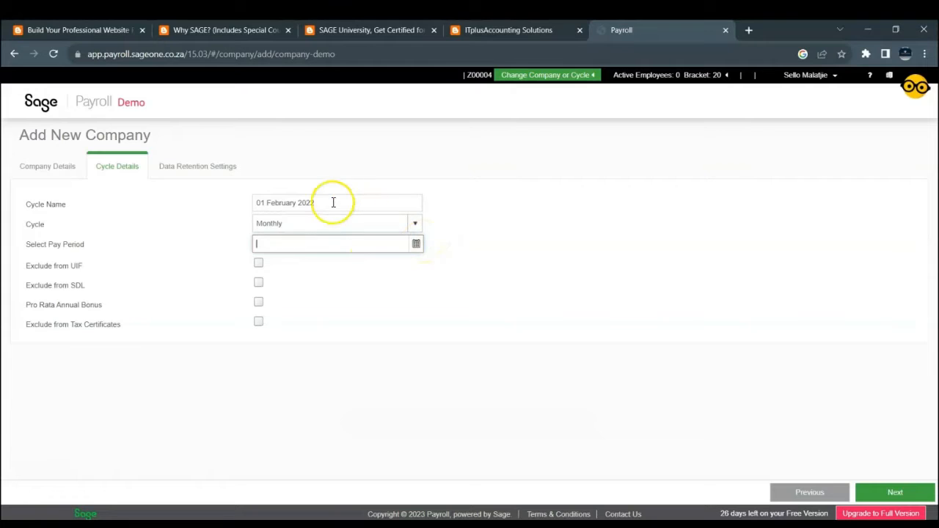
click(335, 244)
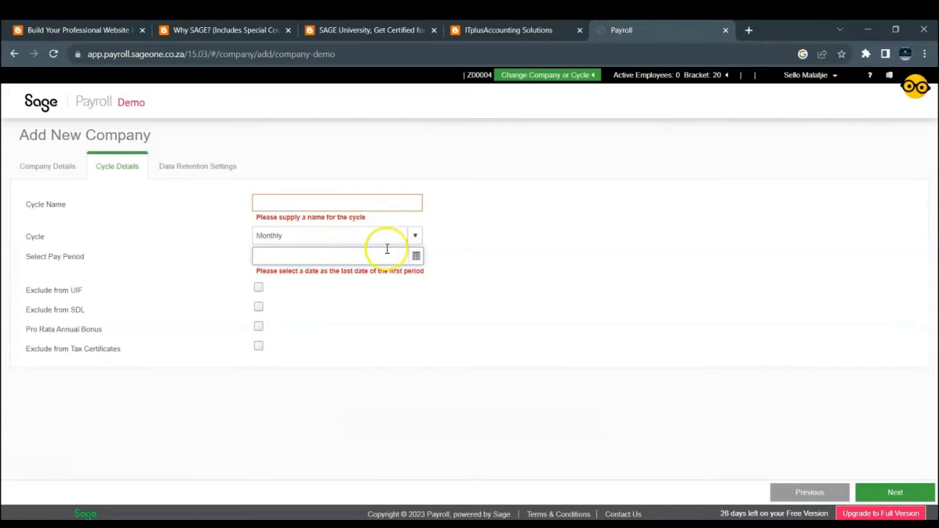
- Pick February 2022 as the first pay period and name the cycle Salaries
click(335, 255)
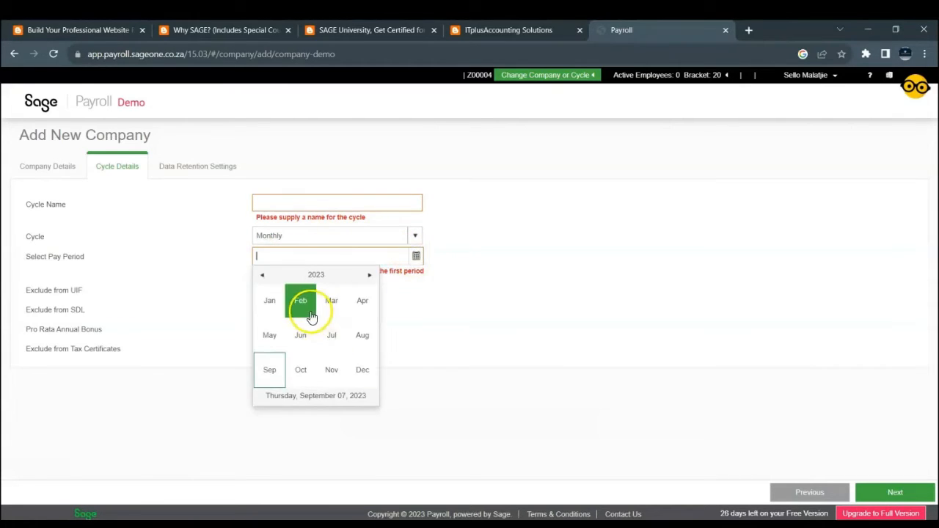
click(261, 275)
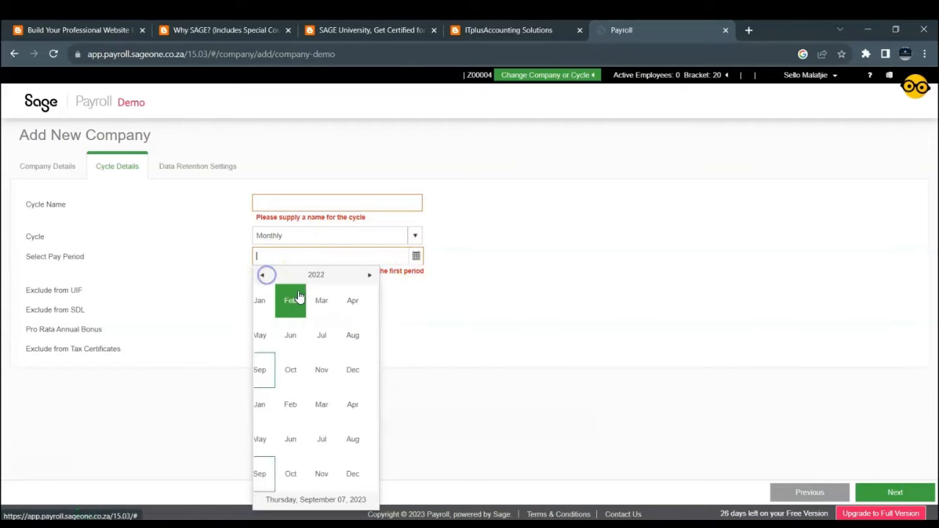
click(291, 299)
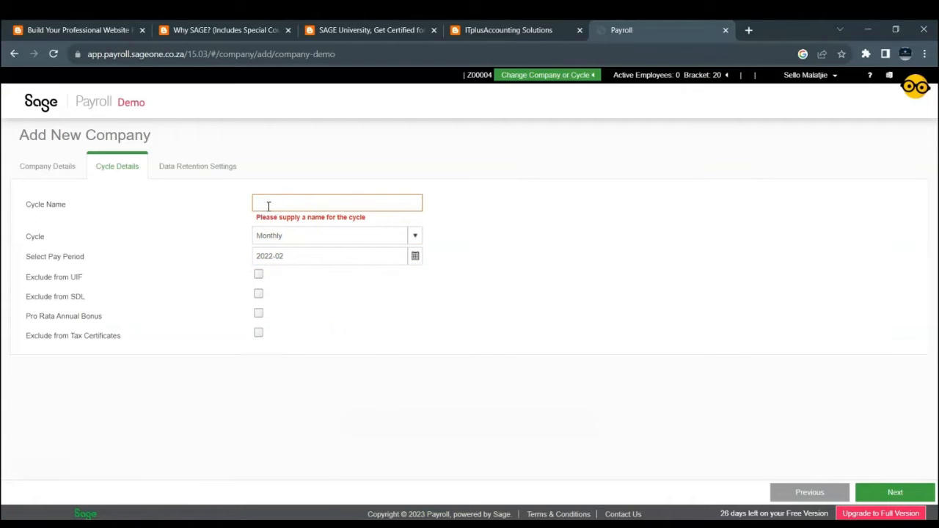
text(Sala)
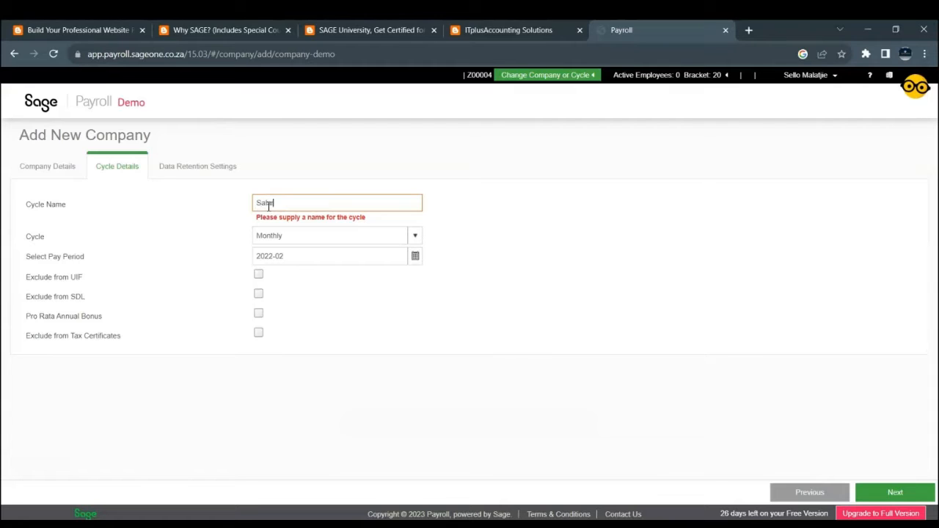
text(Salaries)
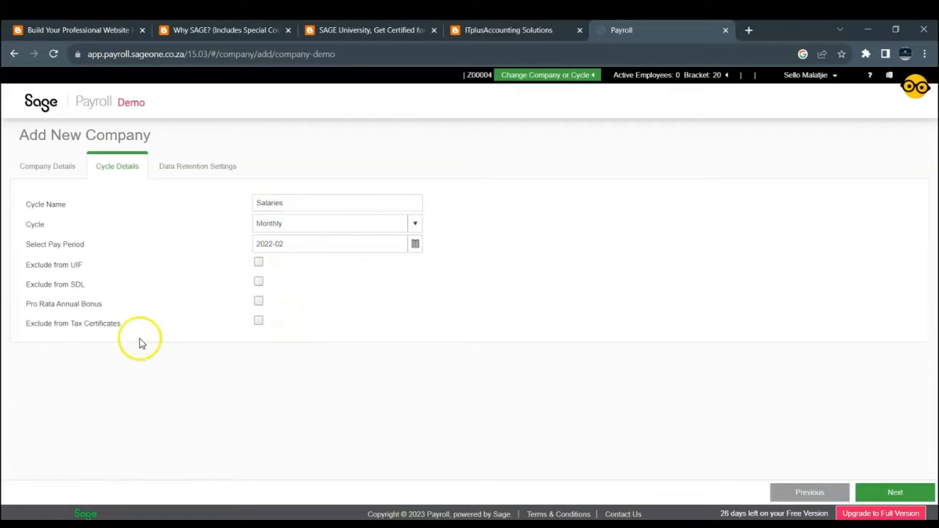
mouse_move(94, 263)
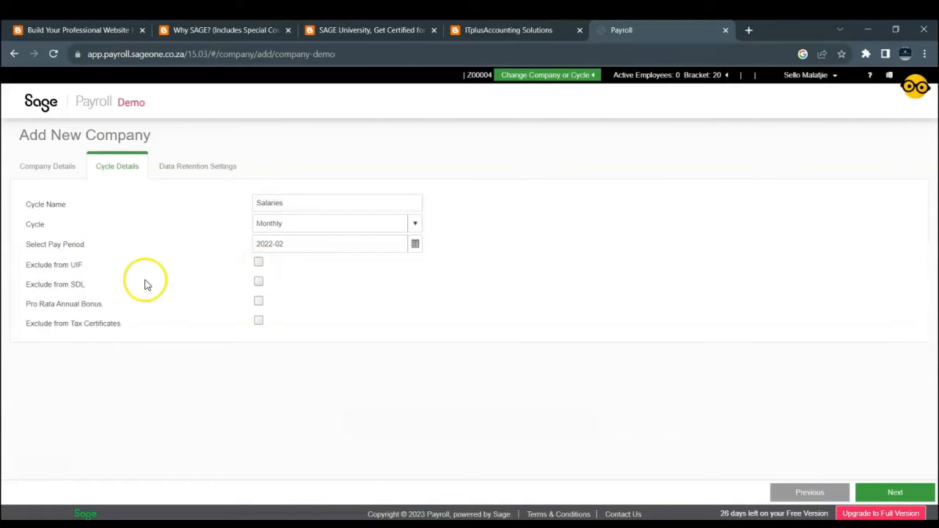
mouse_move(85, 292)
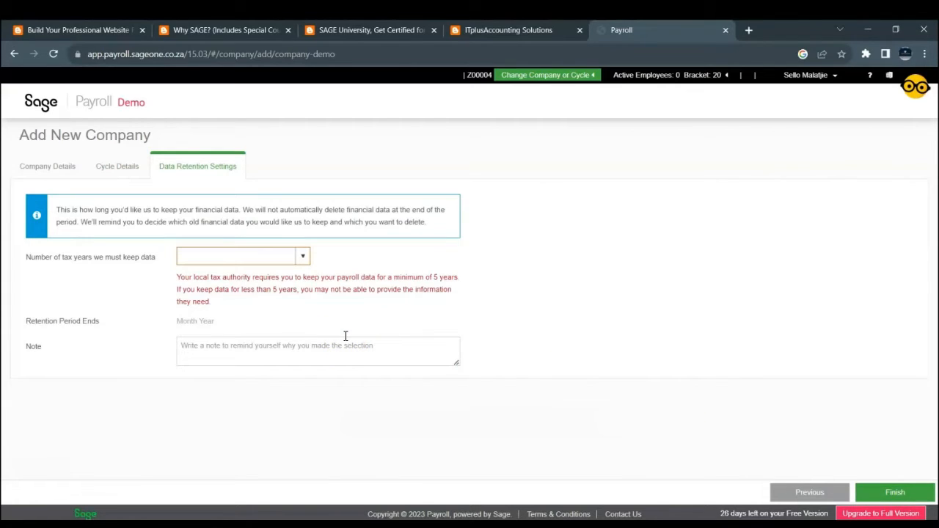
mouse_move(326, 238)
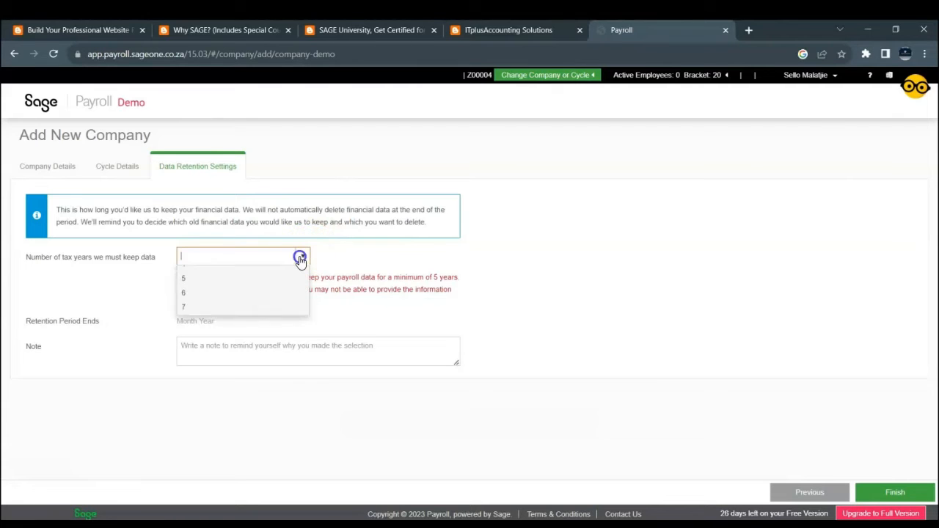
- Keep payroll data for 5 tax years and finish creating ShopWell Designs (Pty) Ltd
click(182, 279)
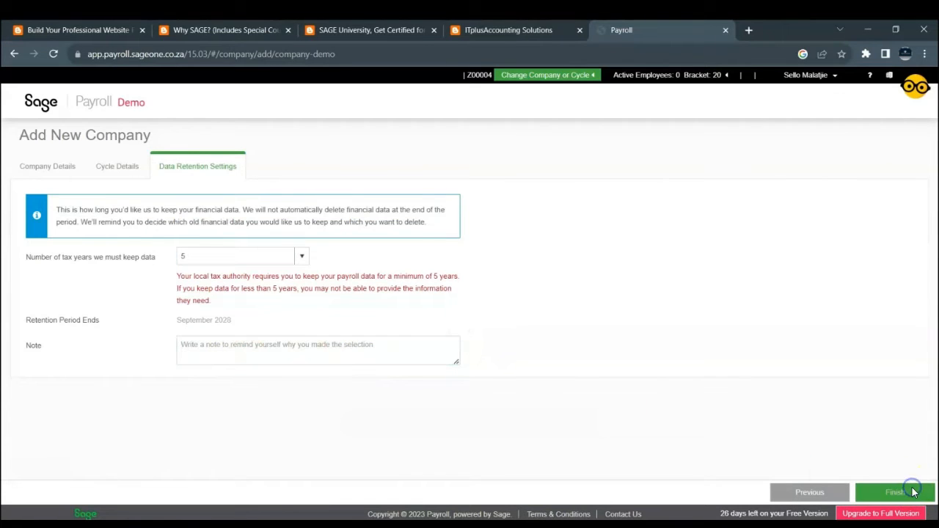
click(895, 493)
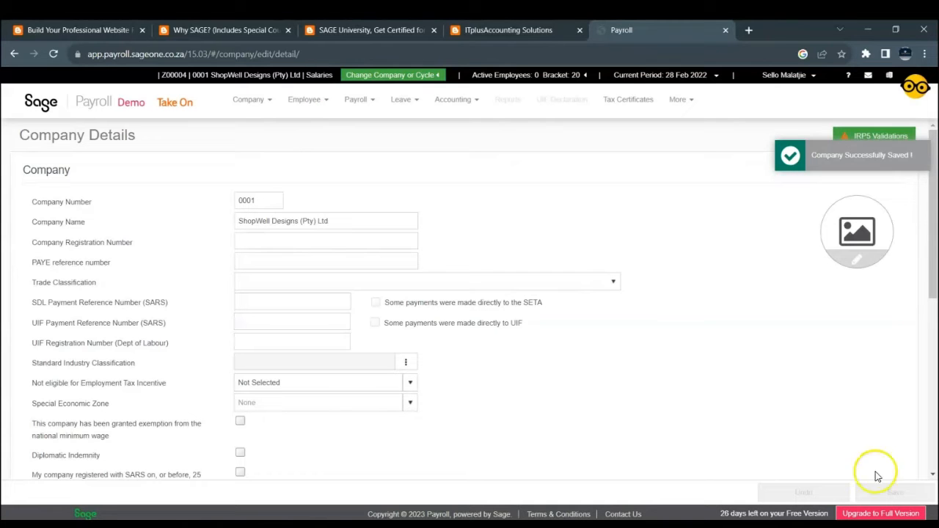
click(304, 100)
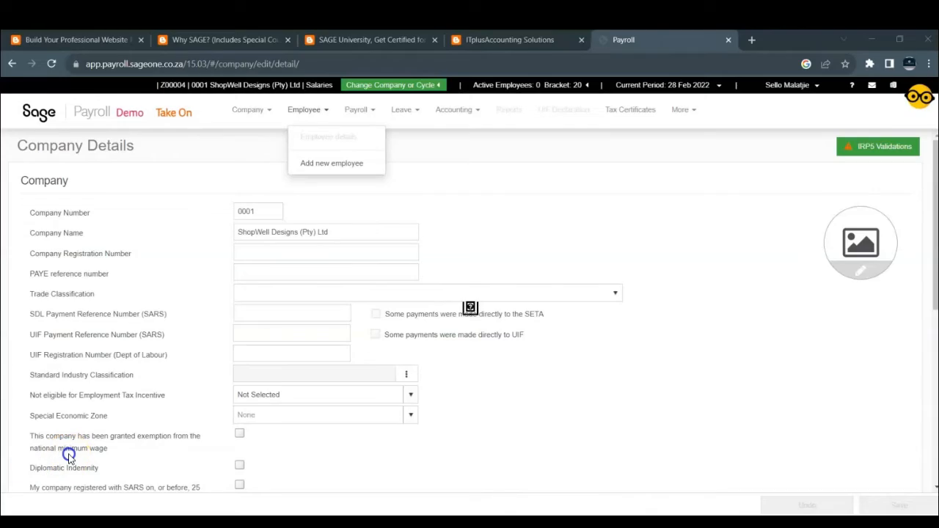
mouse_move(511, 188)
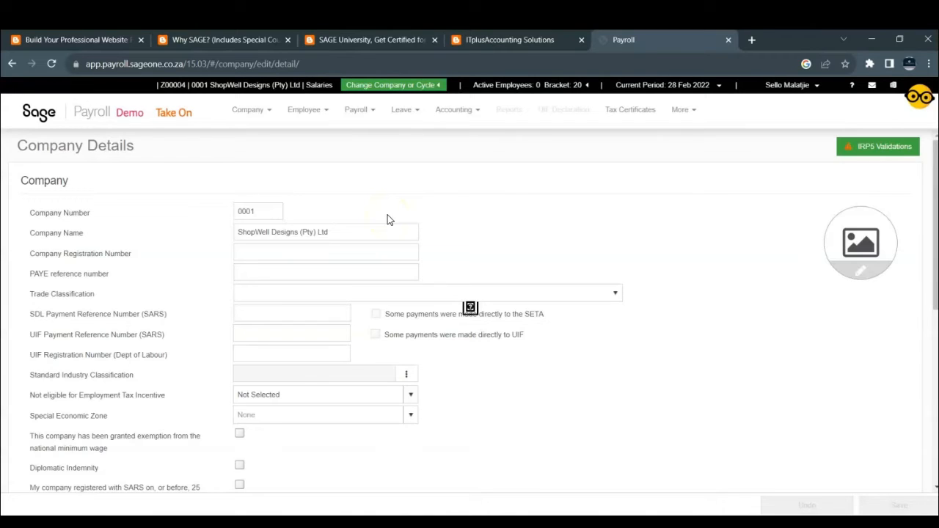
mouse_move(461, 446)
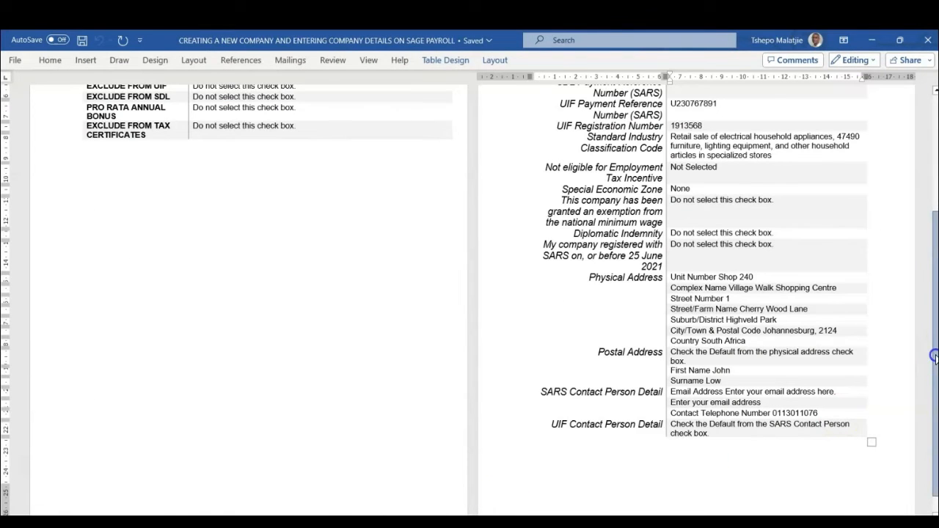
scroll(up, 3)
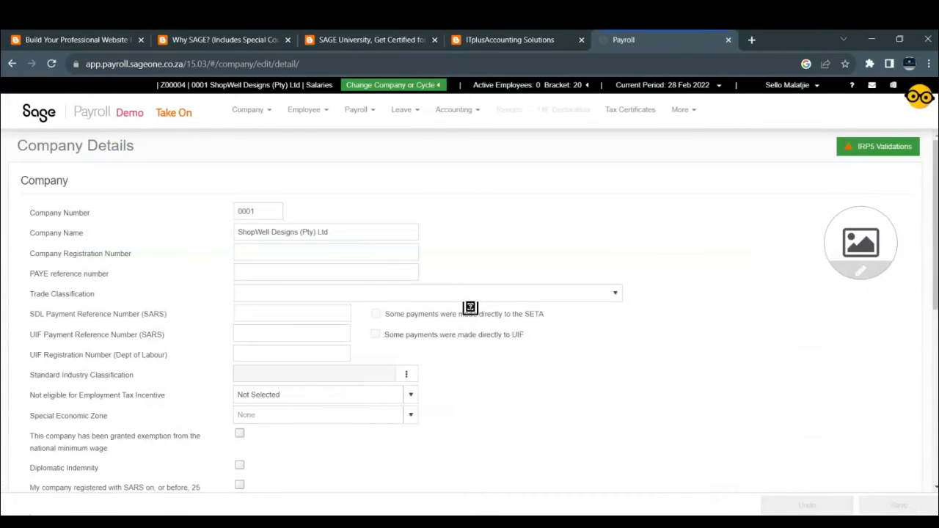
mouse_move(364, 484)
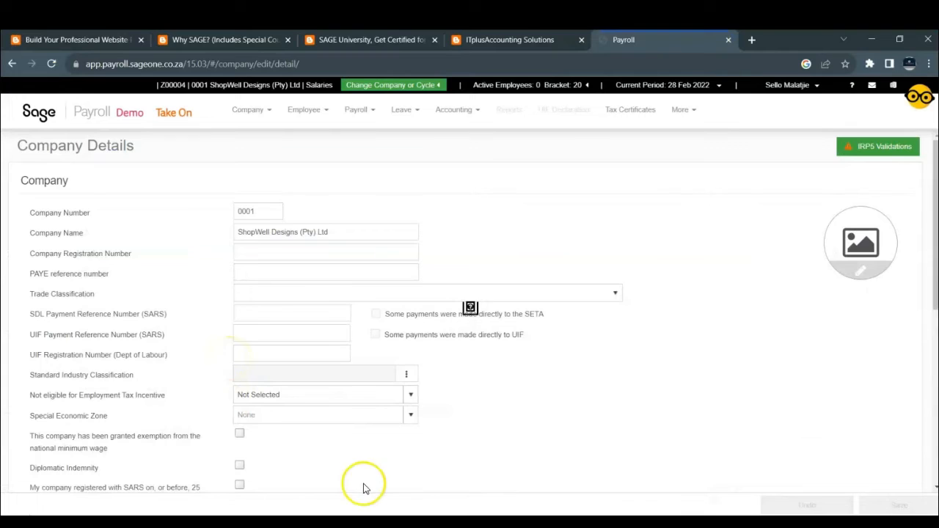
mouse_move(251, 304)
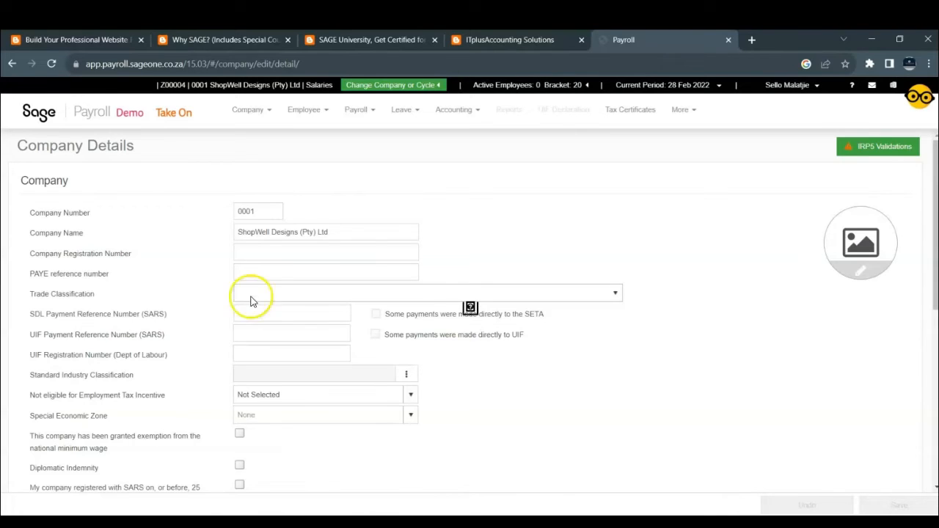
click(326, 252)
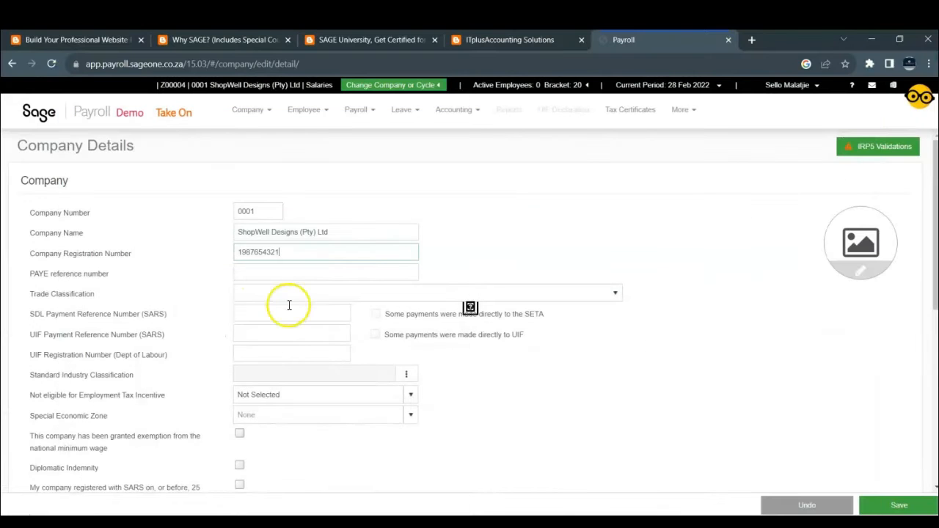
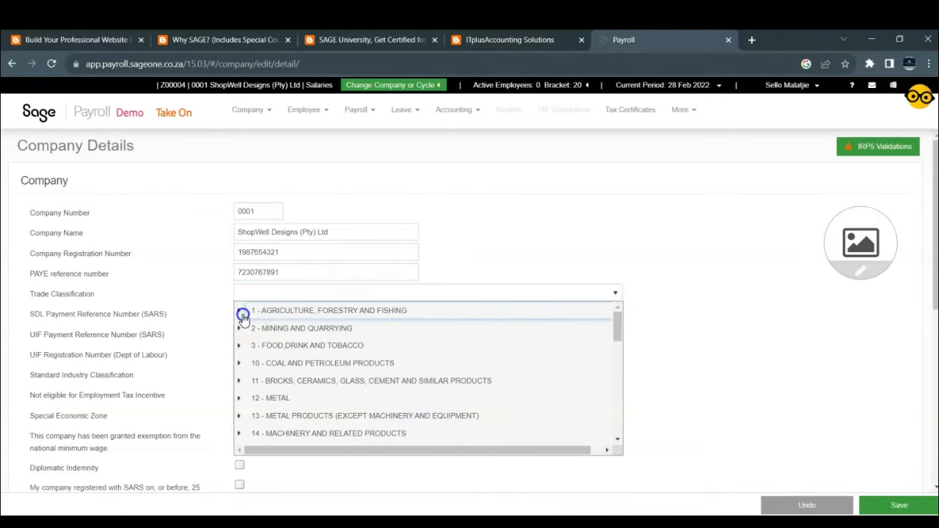
click(243, 314)
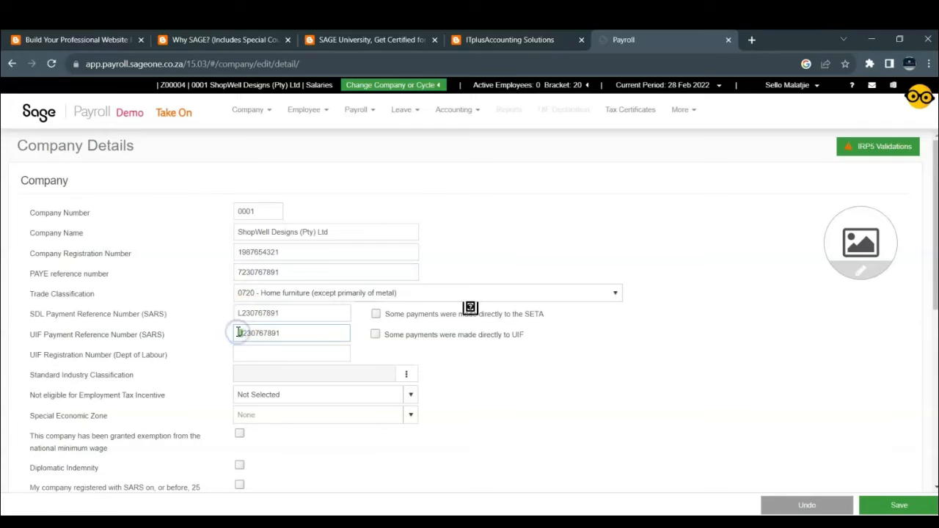
click(290, 333)
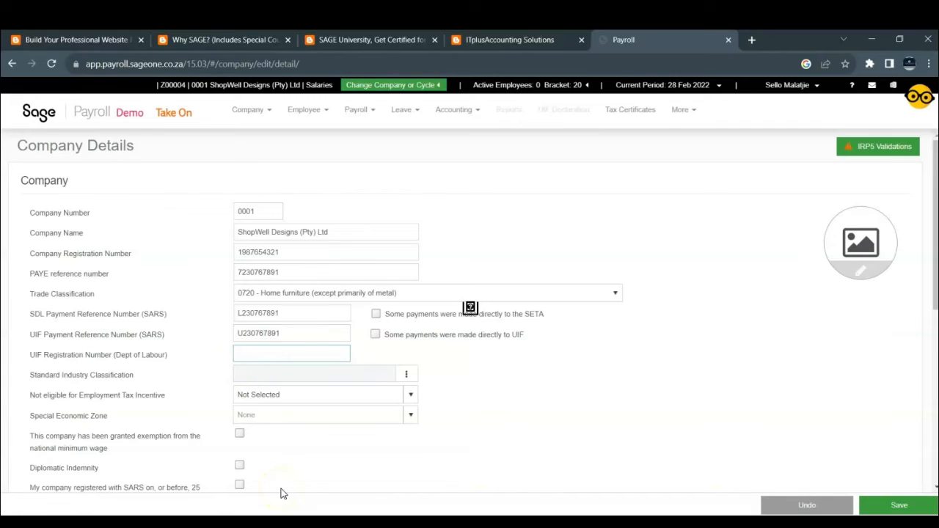
click(291, 353)
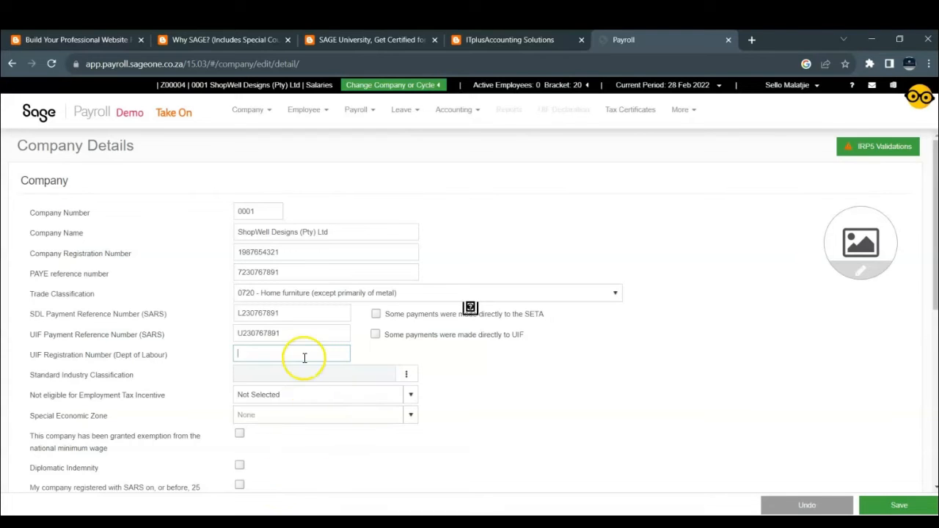
click(405, 374)
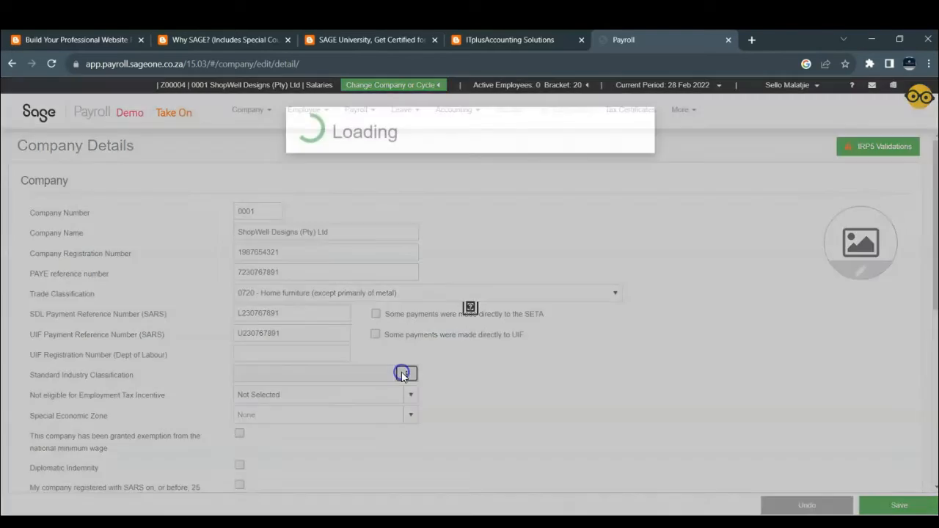
- Select SIC code 09900, support activities for other mining and quarrying, in the Choose SIC Classification dialog
click(405, 374)
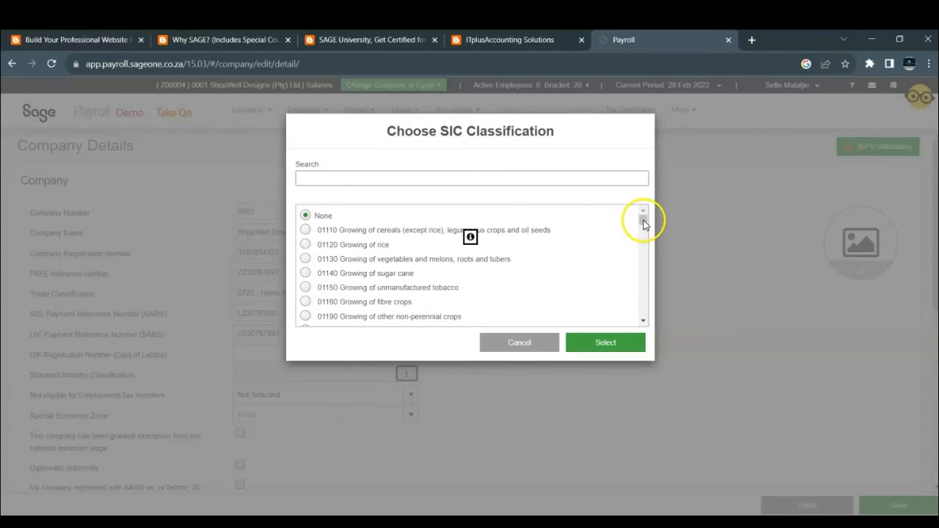
scroll(down, 3)
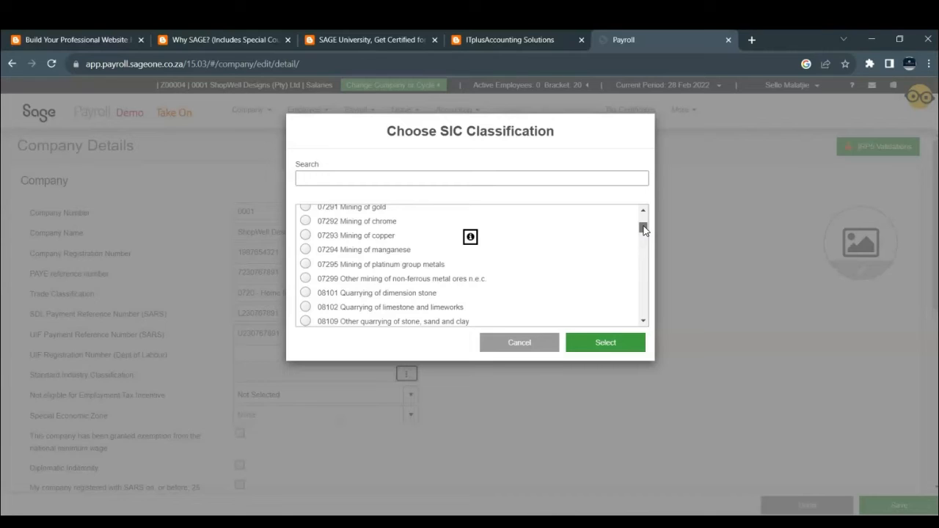
mouse_move(574, 263)
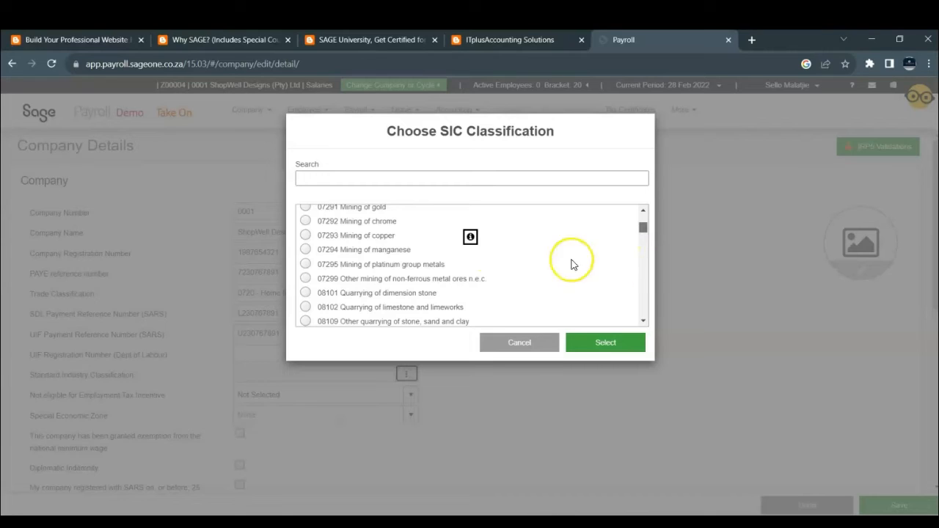
mouse_move(444, 281)
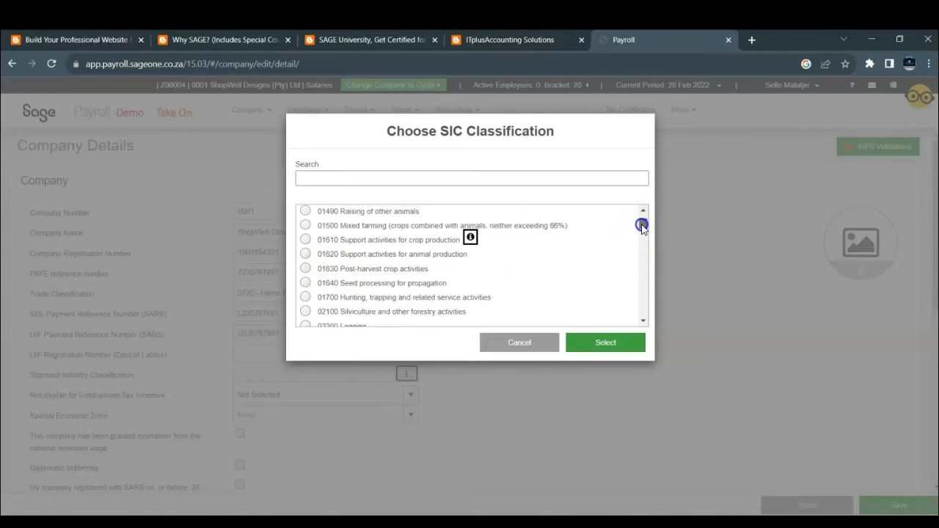
scroll(down, 3)
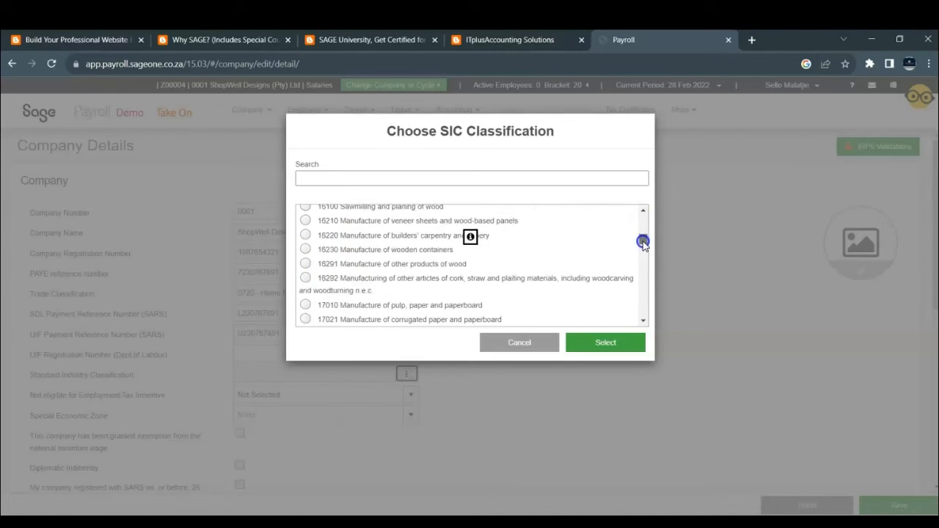
scroll(down, 3)
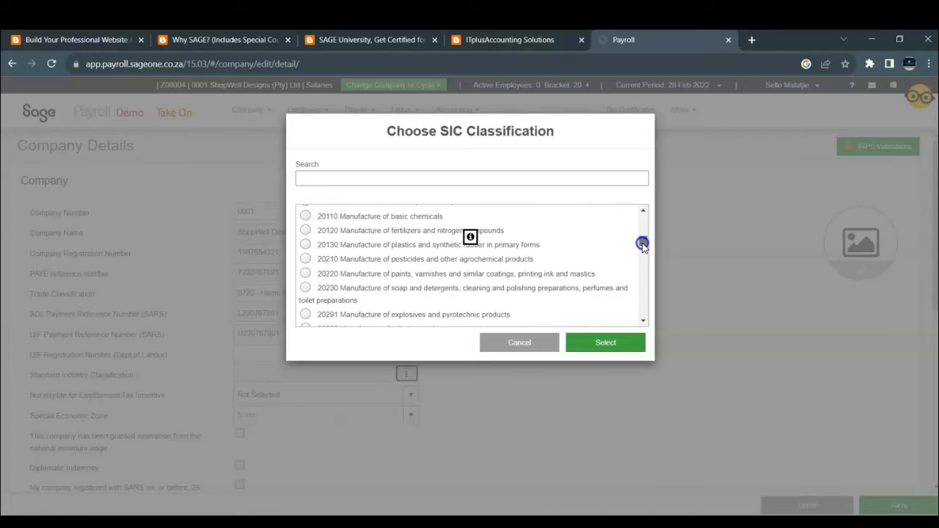
click(643, 243)
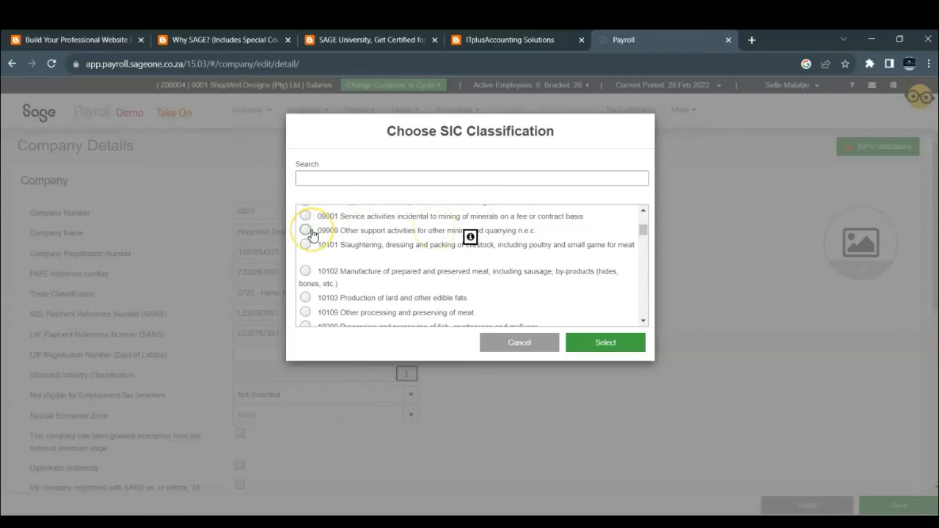
click(305, 231)
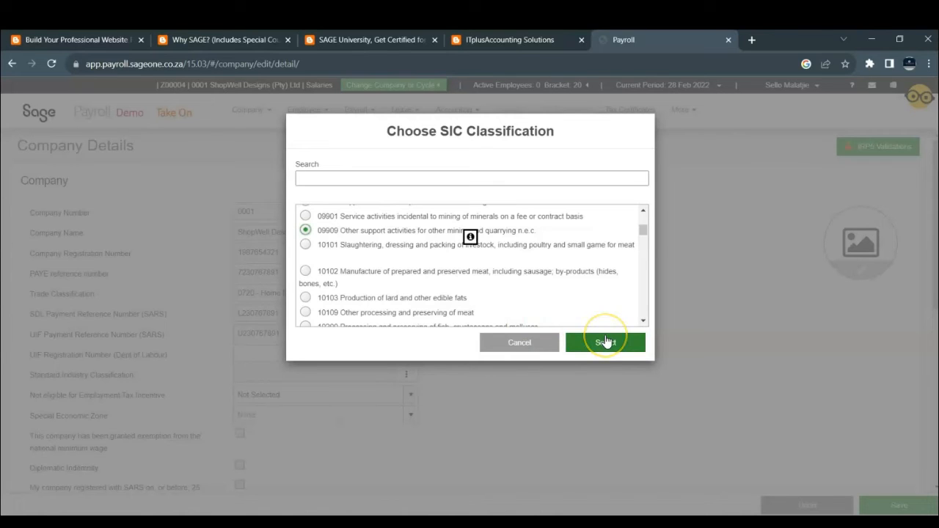
click(604, 342)
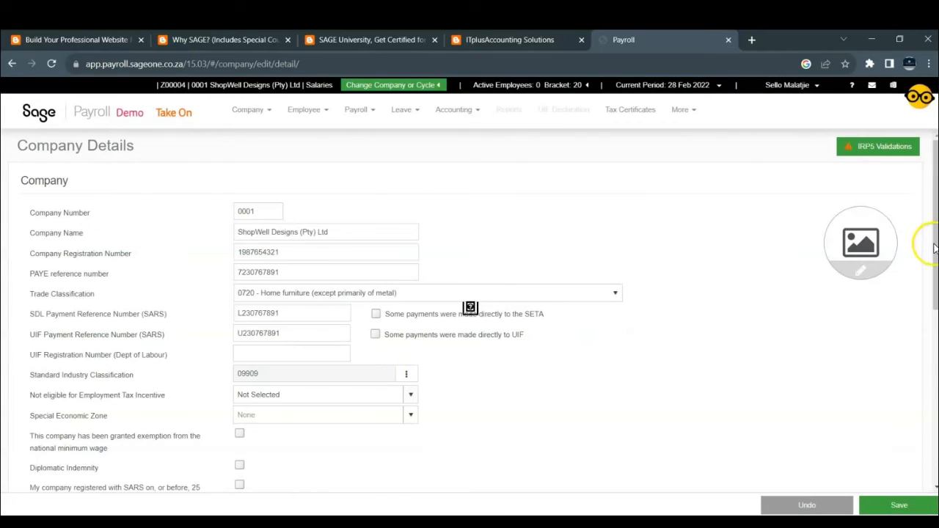
- Mark ShopWell Designs as exempt from the national minimum wage and consult the brief for the address details
scroll(down, 3)
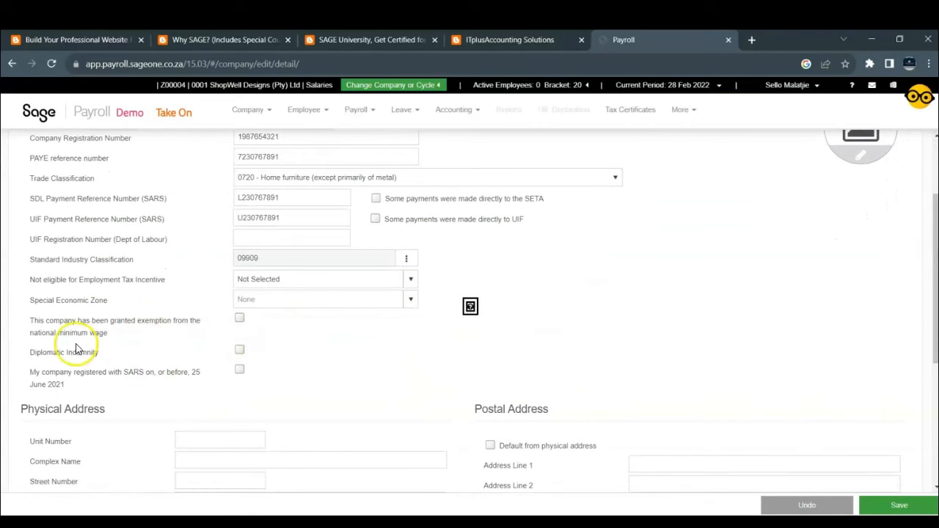
click(239, 320)
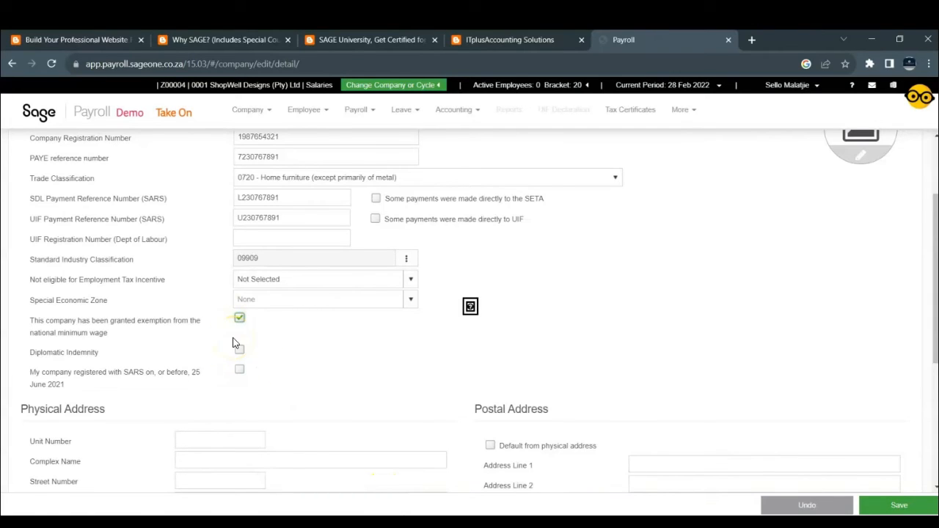
scroll(down, 3)
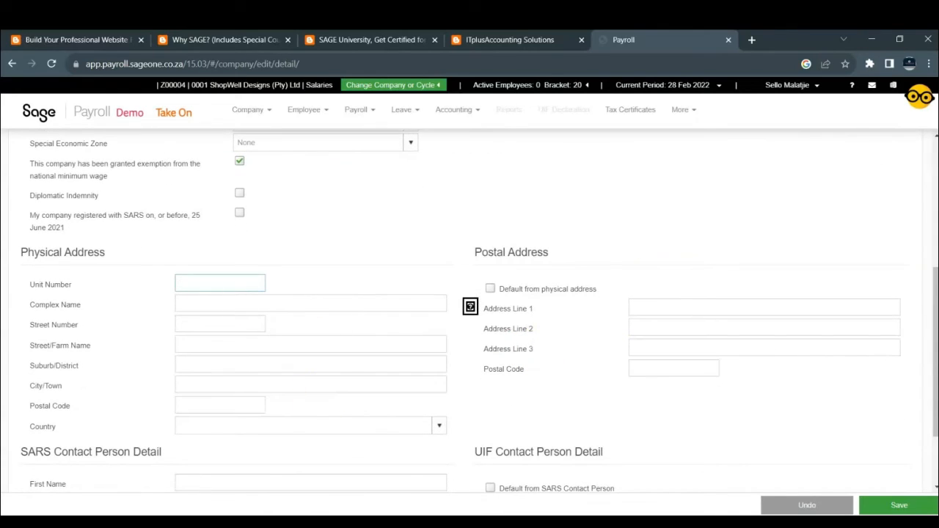
click(844, 40)
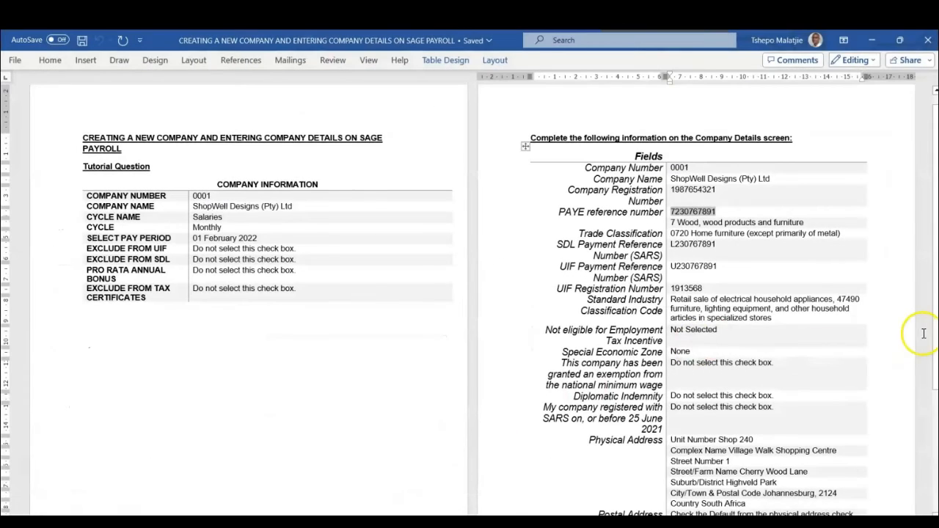
scroll(down, 3)
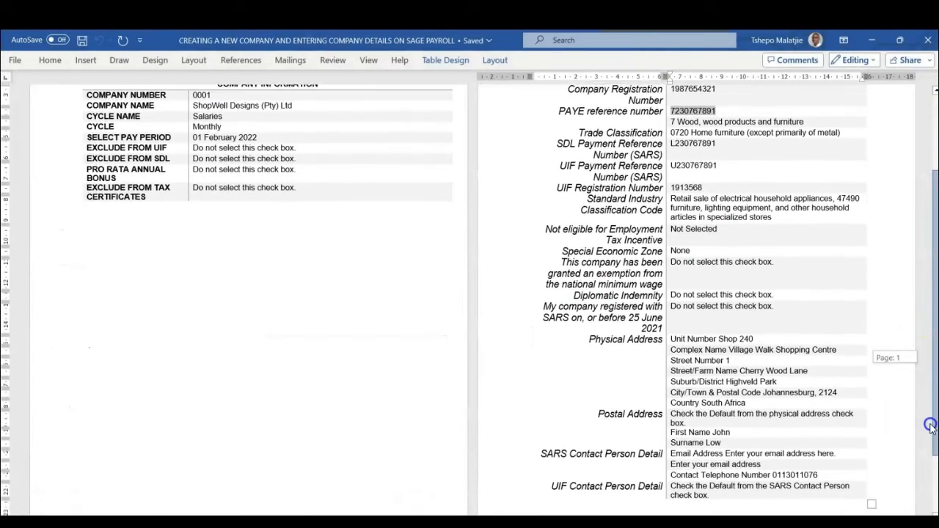
scroll(down, 3)
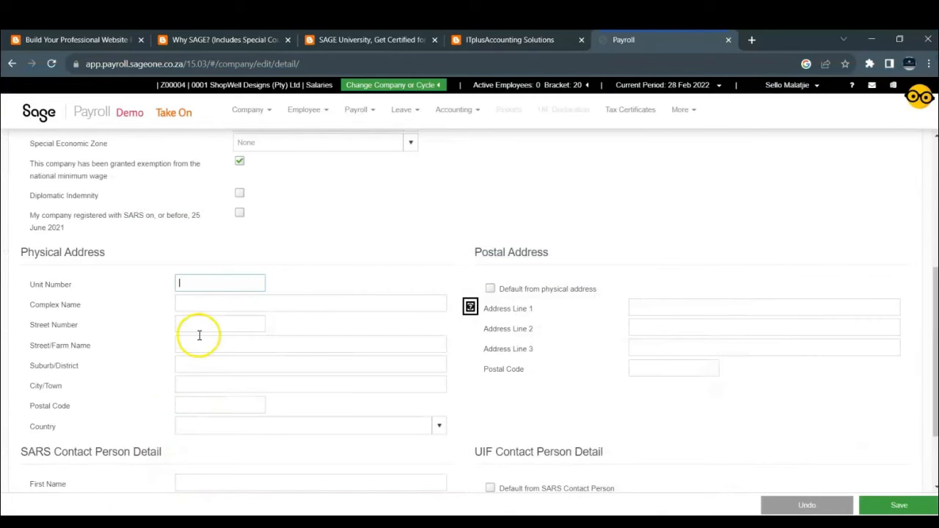
- Enter physical address unit 240, complex Village Walk Shopping Centre, street number 1
text(S)
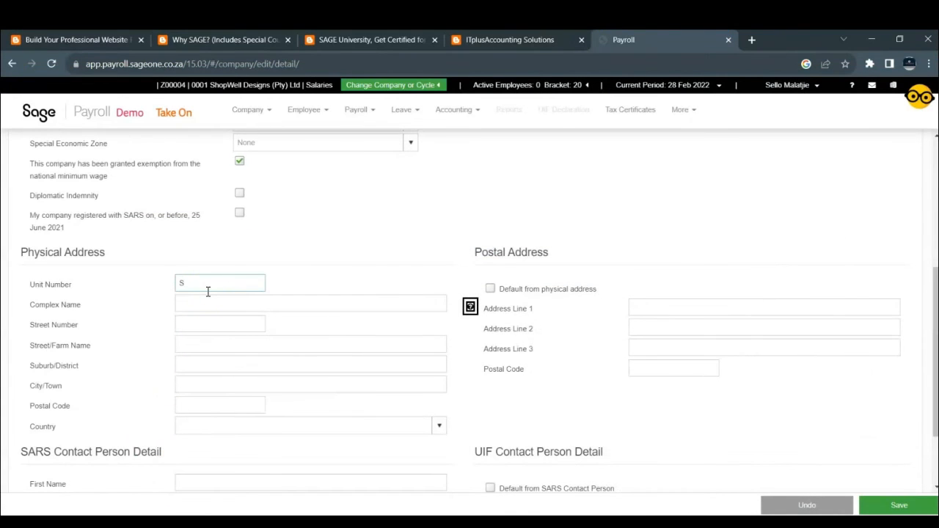
text(7)
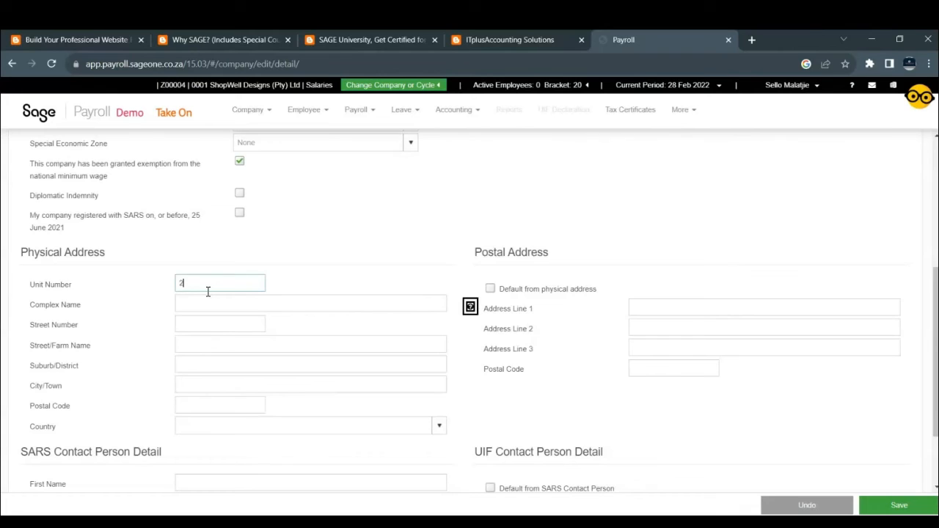
key(Backspace)
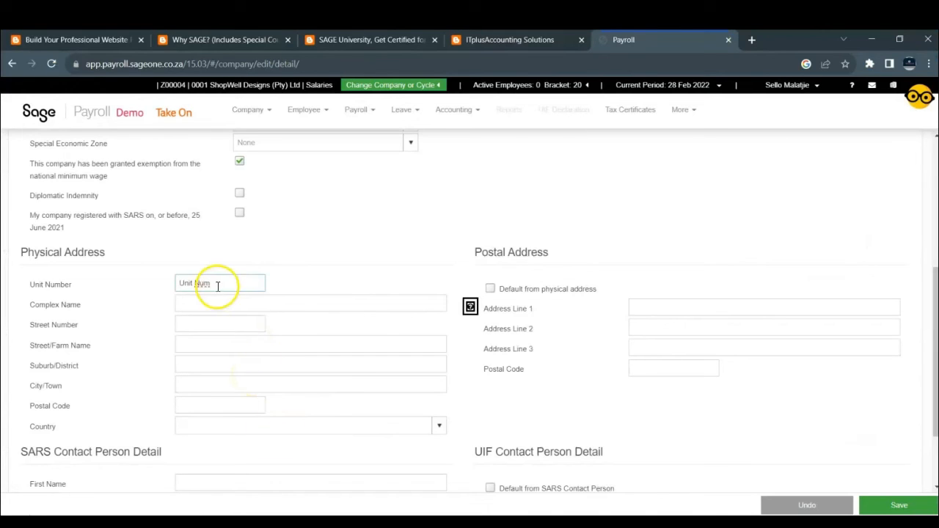
text(240)
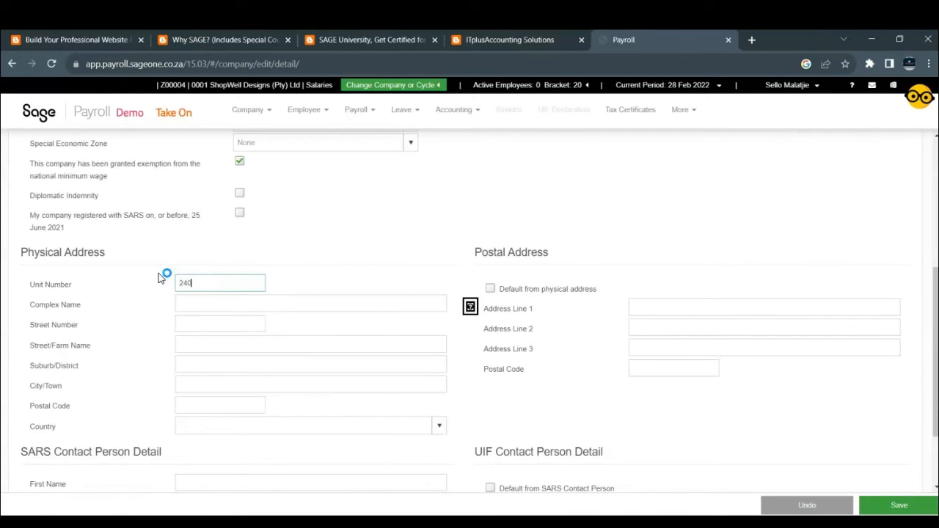
click(311, 303)
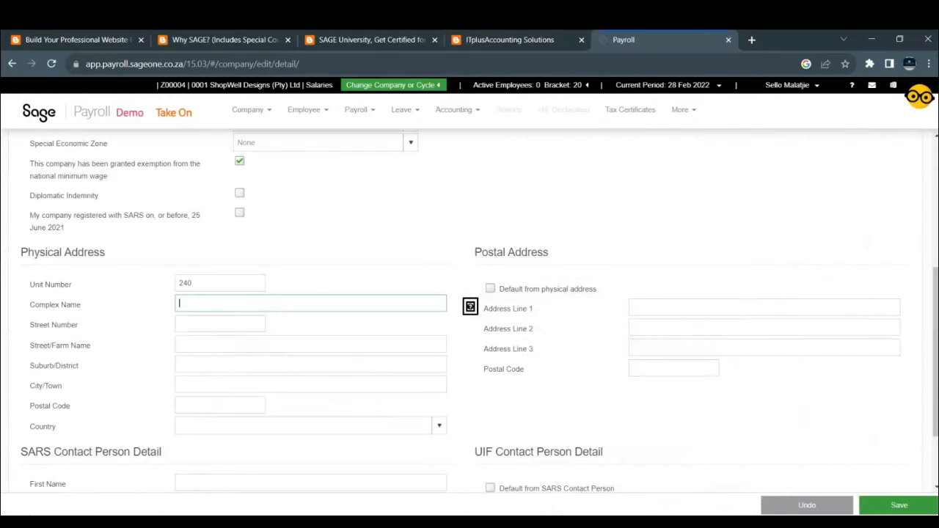
text(Village Walk Shopping Cent)
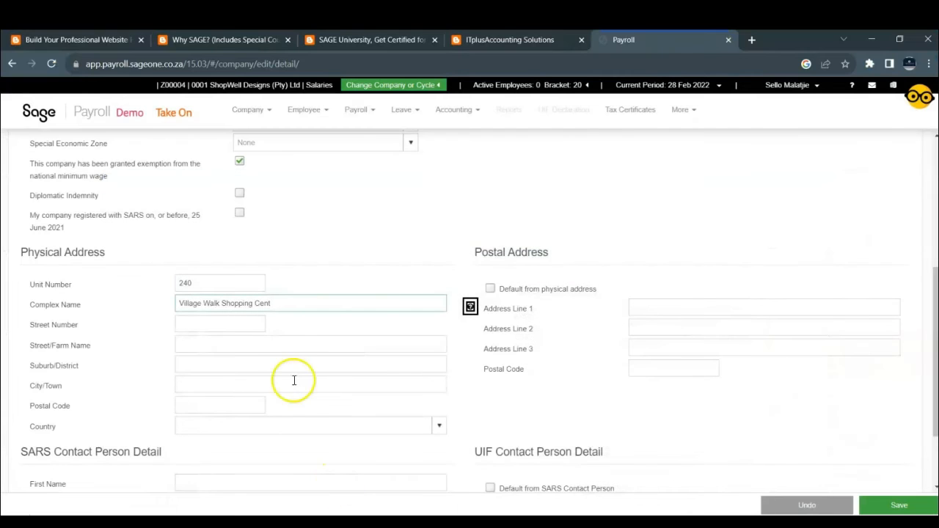
text(1)
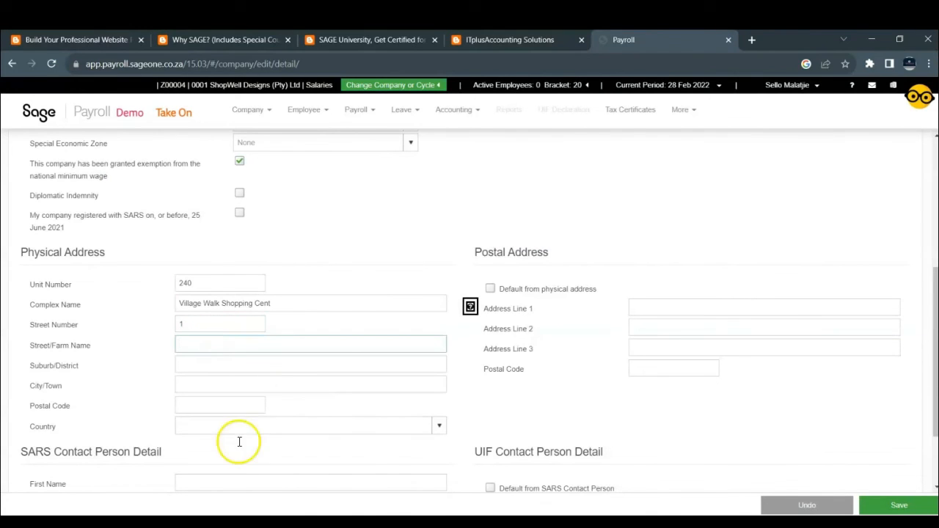
- Complete the physical address with Pretoria, postal code 0122 and country South Africa
click(209, 385)
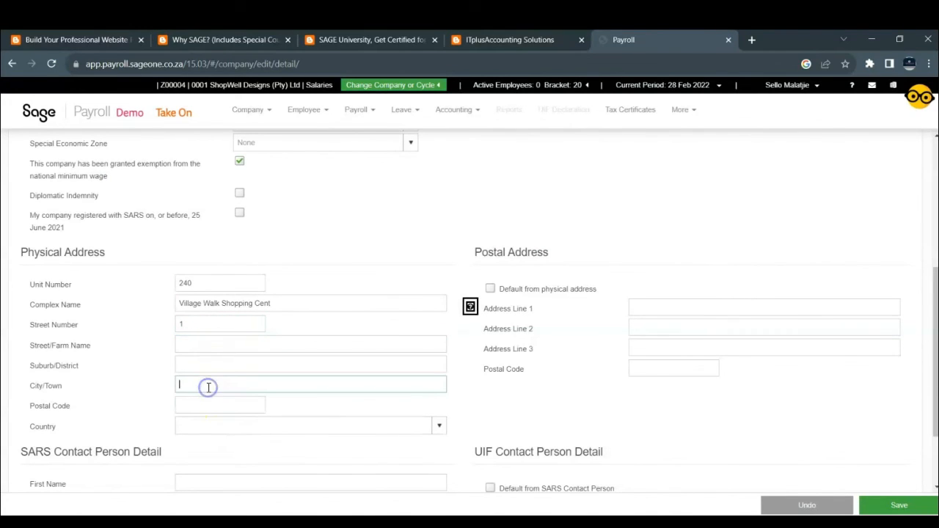
text(Pretor)
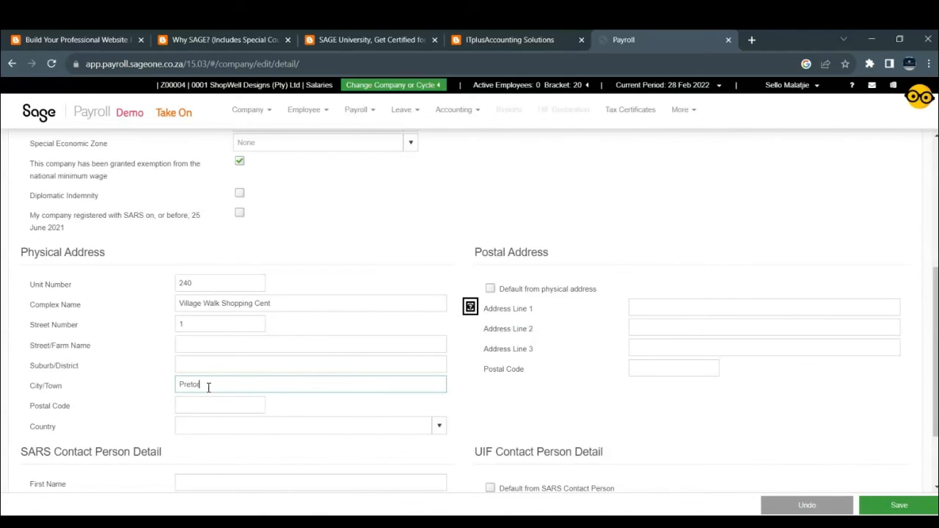
click(308, 364)
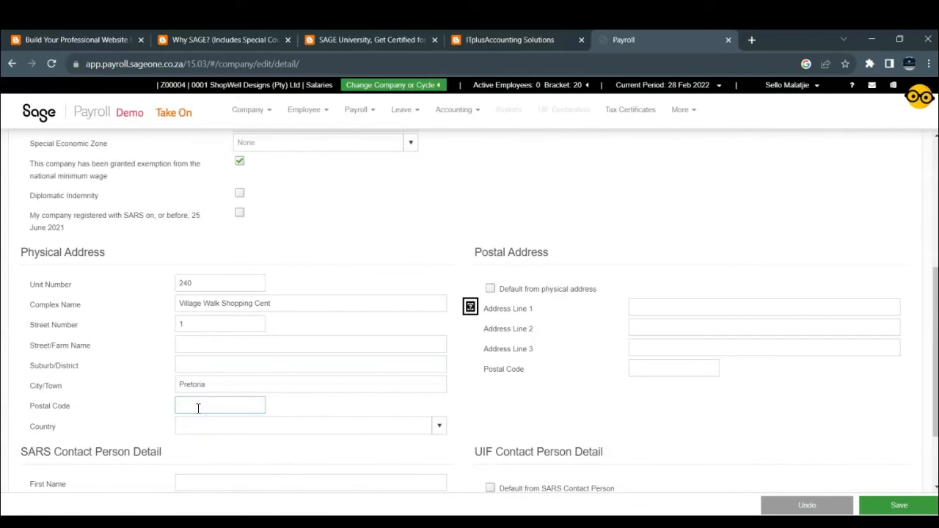
text(0122)
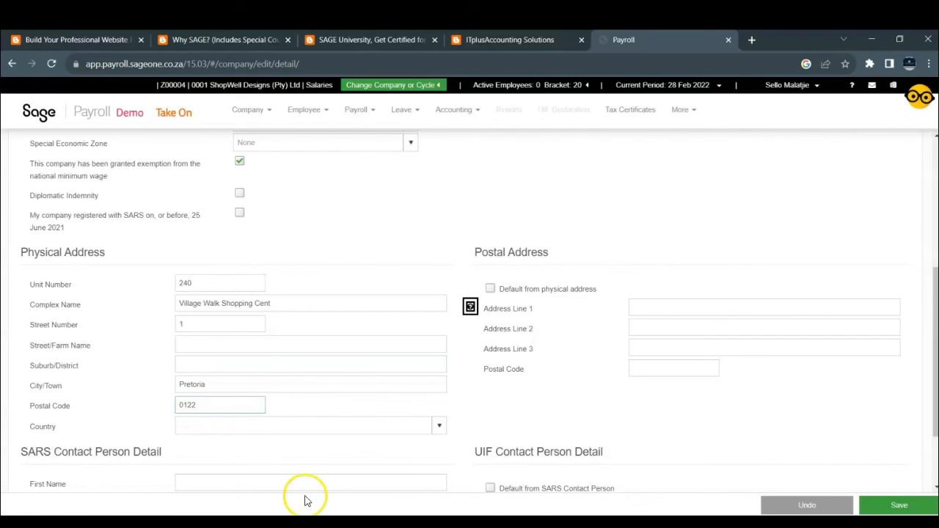
click(308, 426)
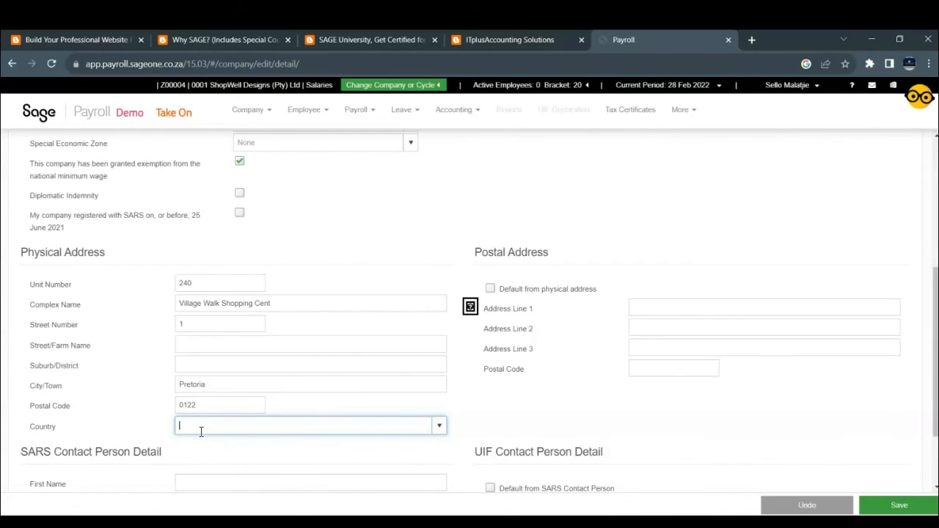
text(S)
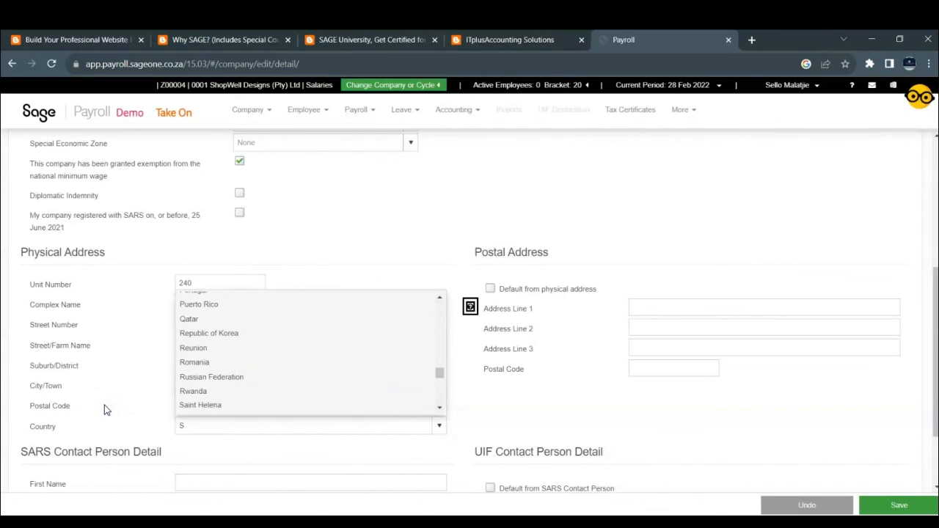
text(OUT)
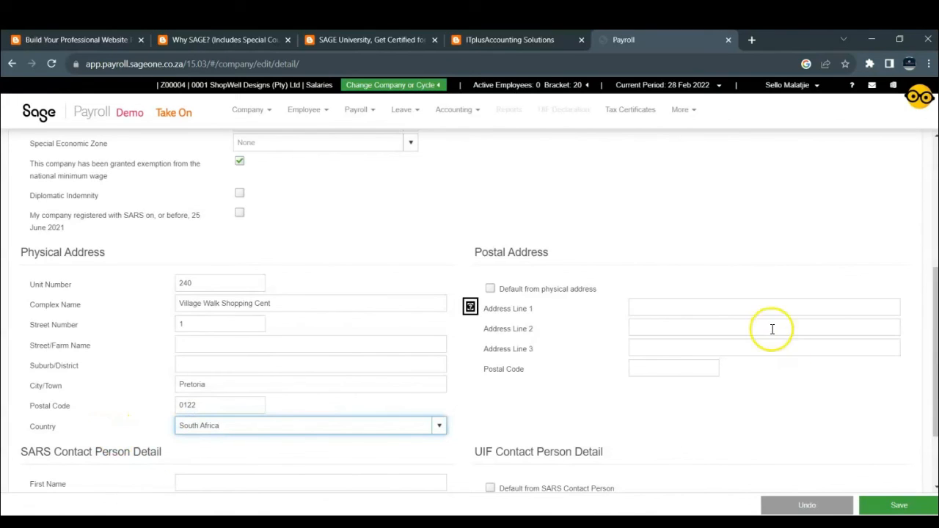
click(764, 307)
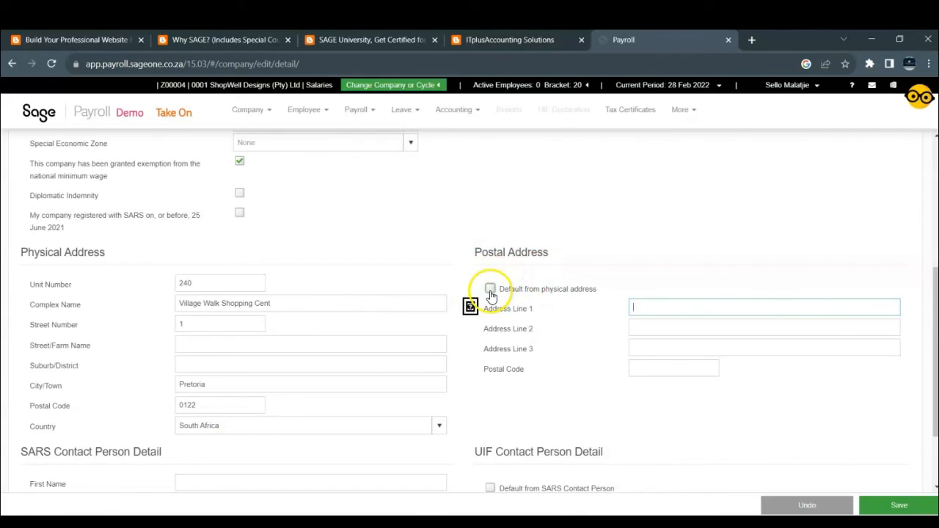
- Default the postal address from the physical address and save the ShopWell Designs company details
click(490, 288)
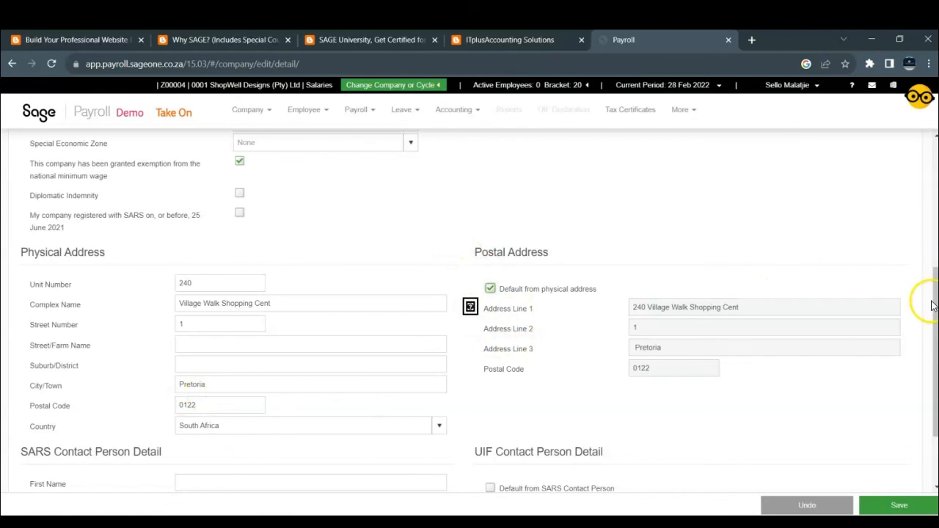
scroll(down, 3)
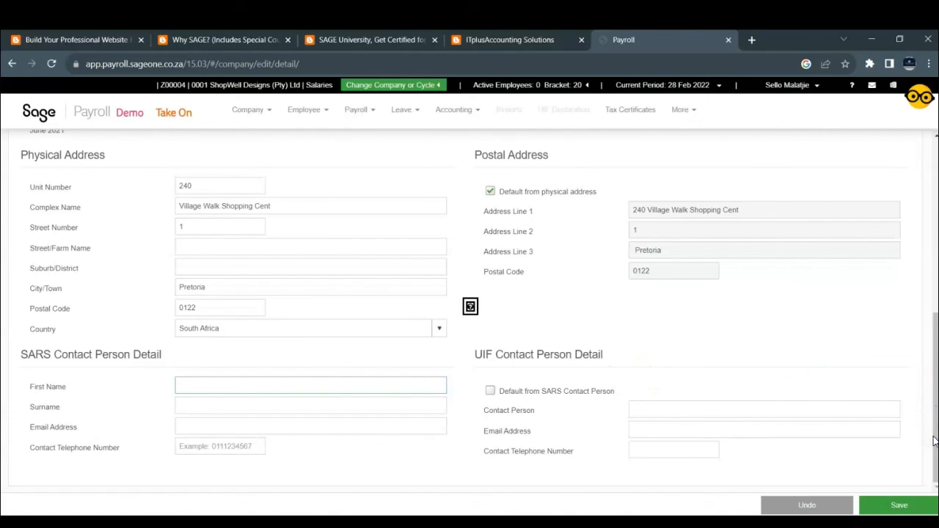
mouse_move(552, 390)
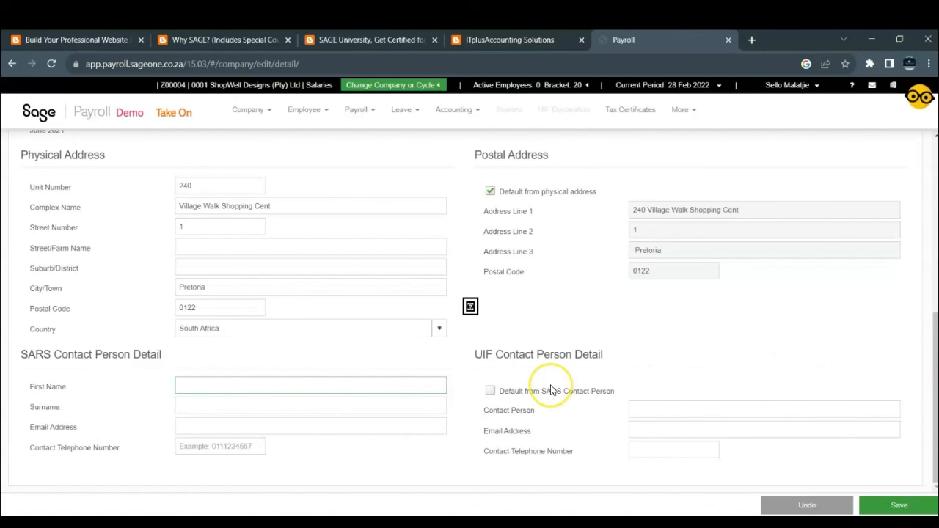
click(312, 385)
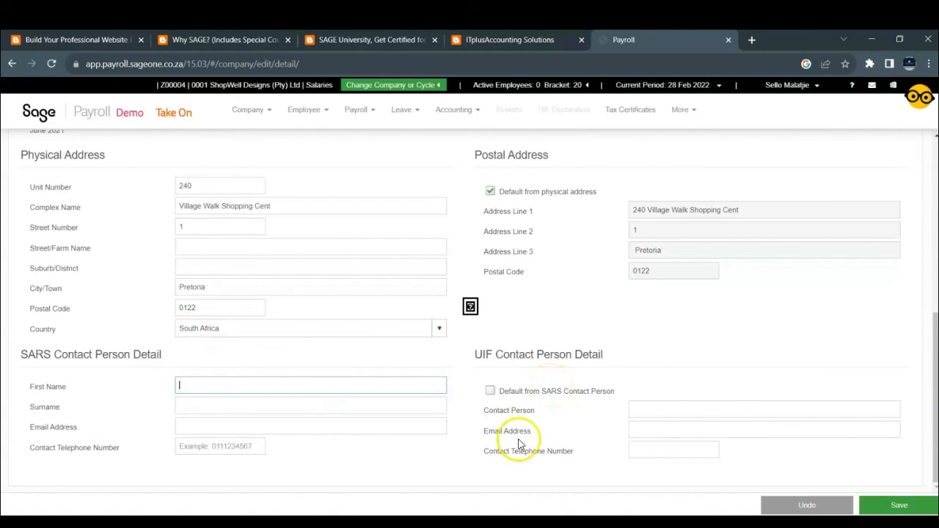
click(898, 505)
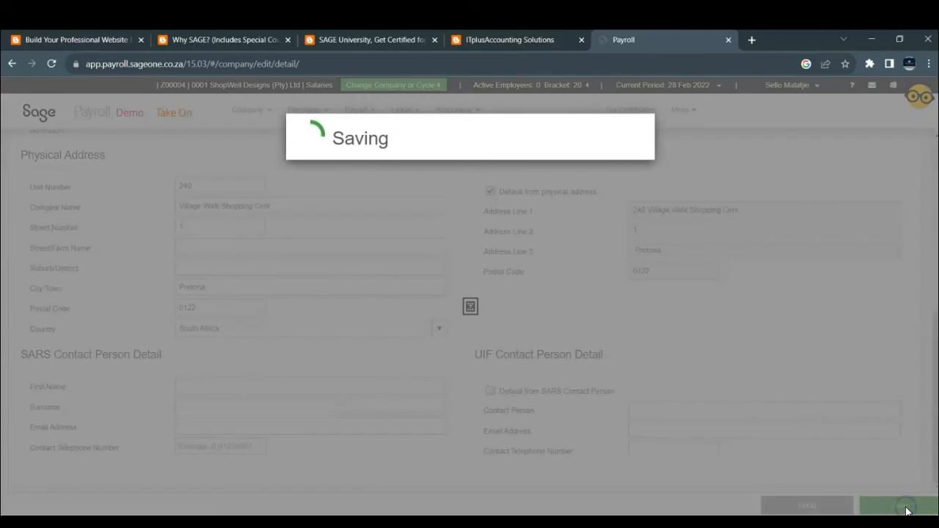
click(899, 505)
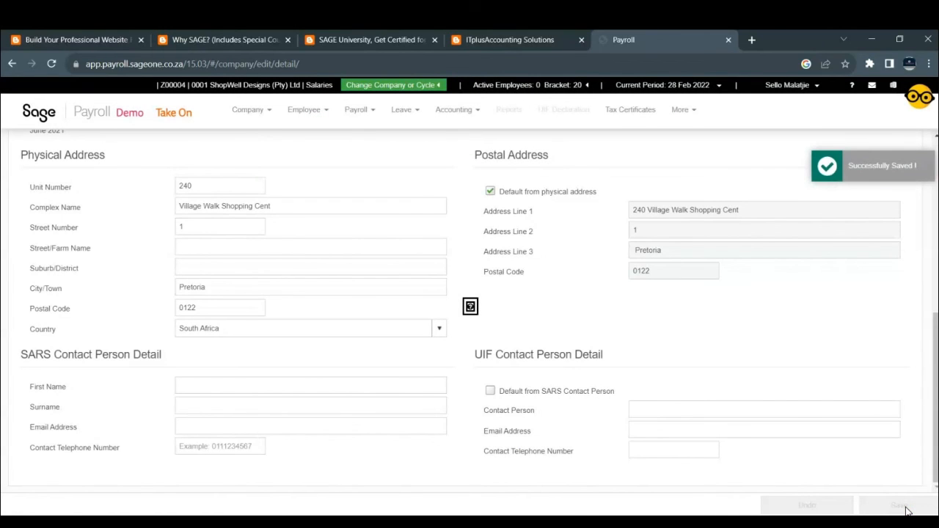